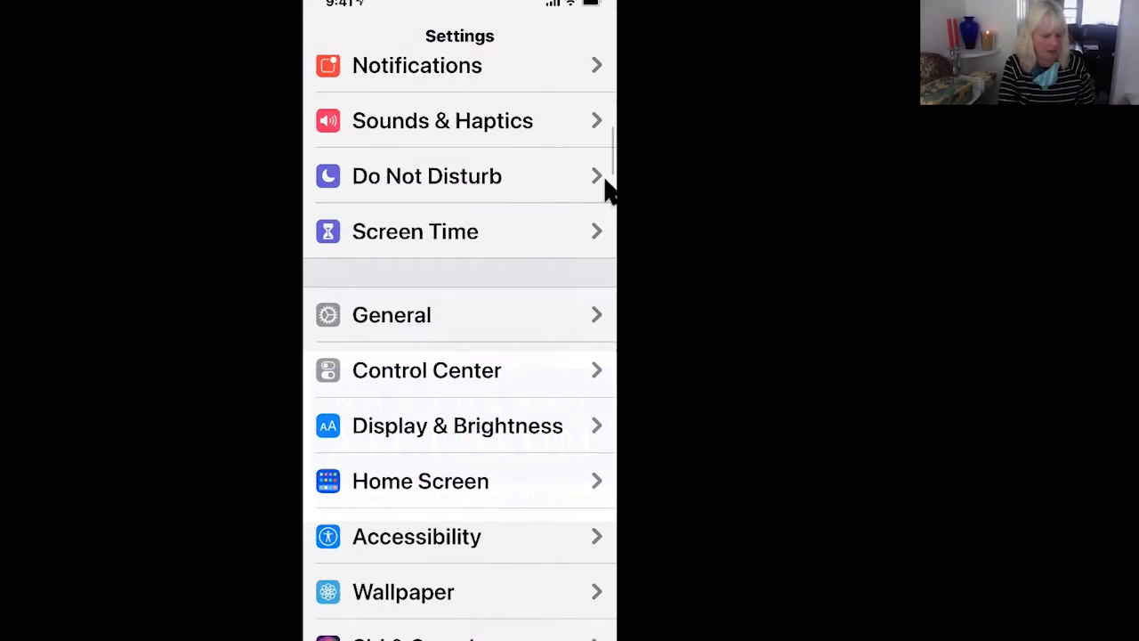
Leave Settings and return to the iPhone home screen.
{"action": "key", "text": "home"}
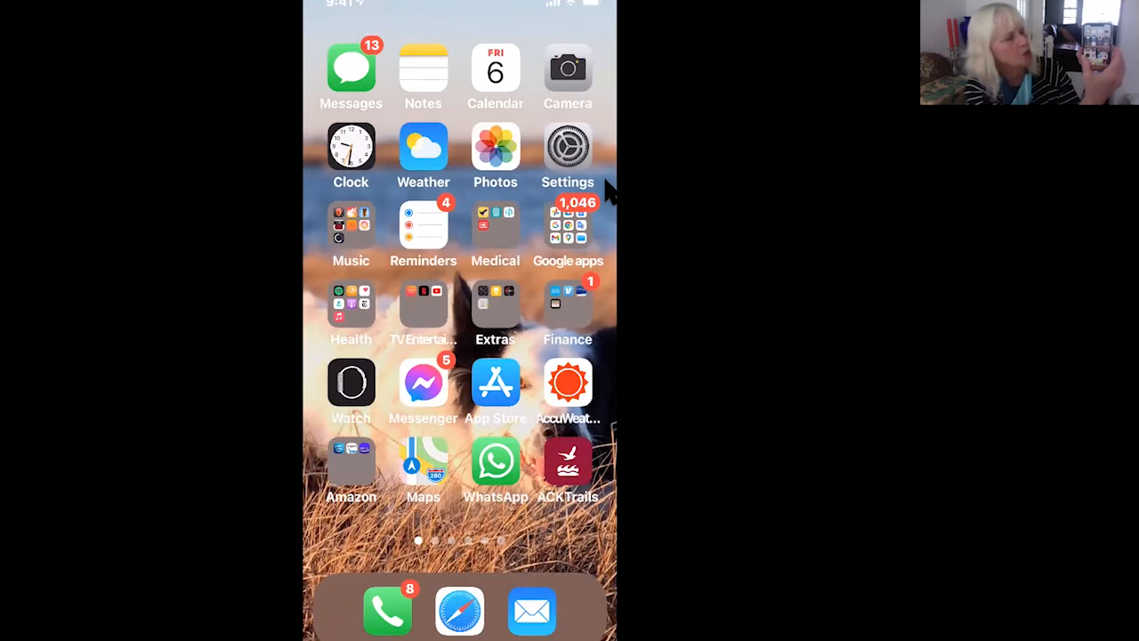
Swipe right to show Today View with the Screen Time widget.
{"action": "scroll", "scroll_direction": "right", "scroll_amount": 3}
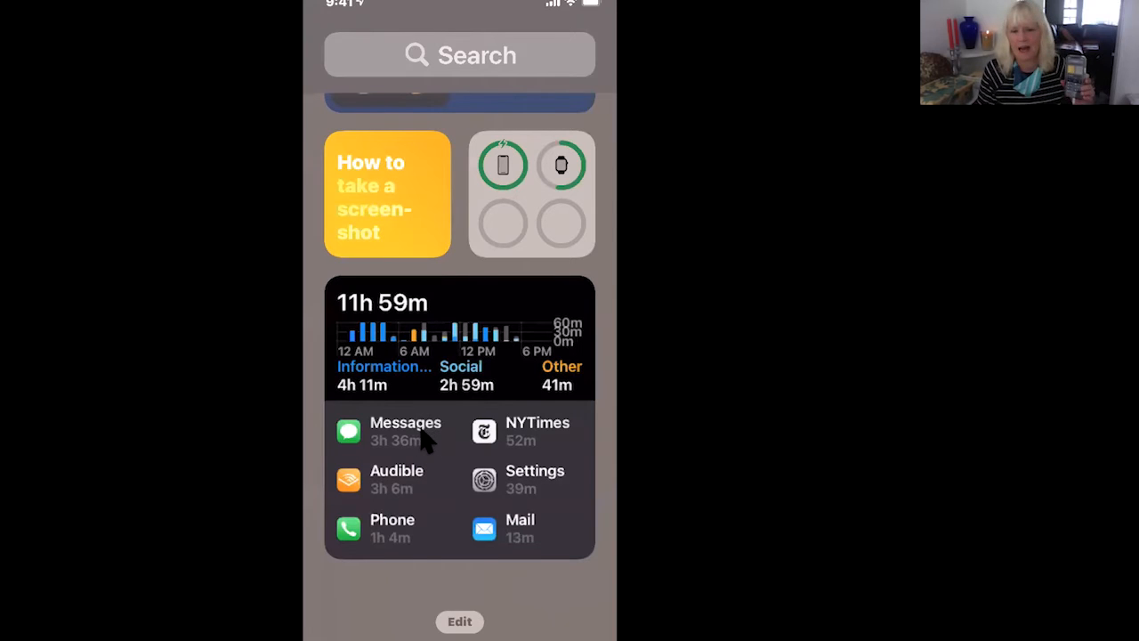
{"action": "mouse_move", "coordinate": [418, 494]}
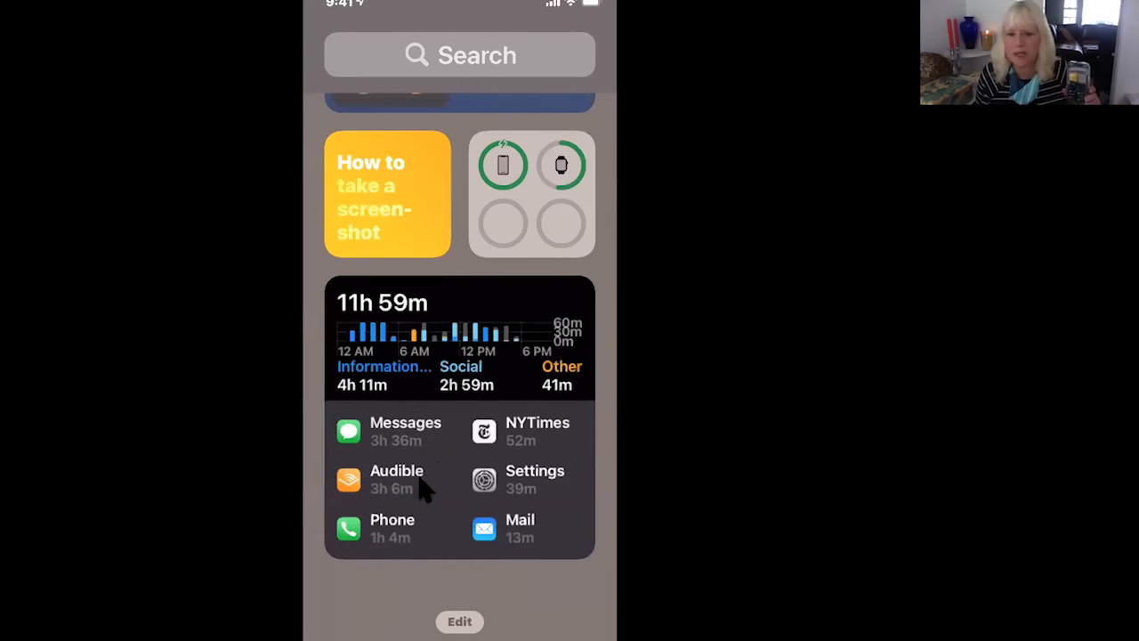
{"action": "mouse_move", "coordinate": [459, 484]}
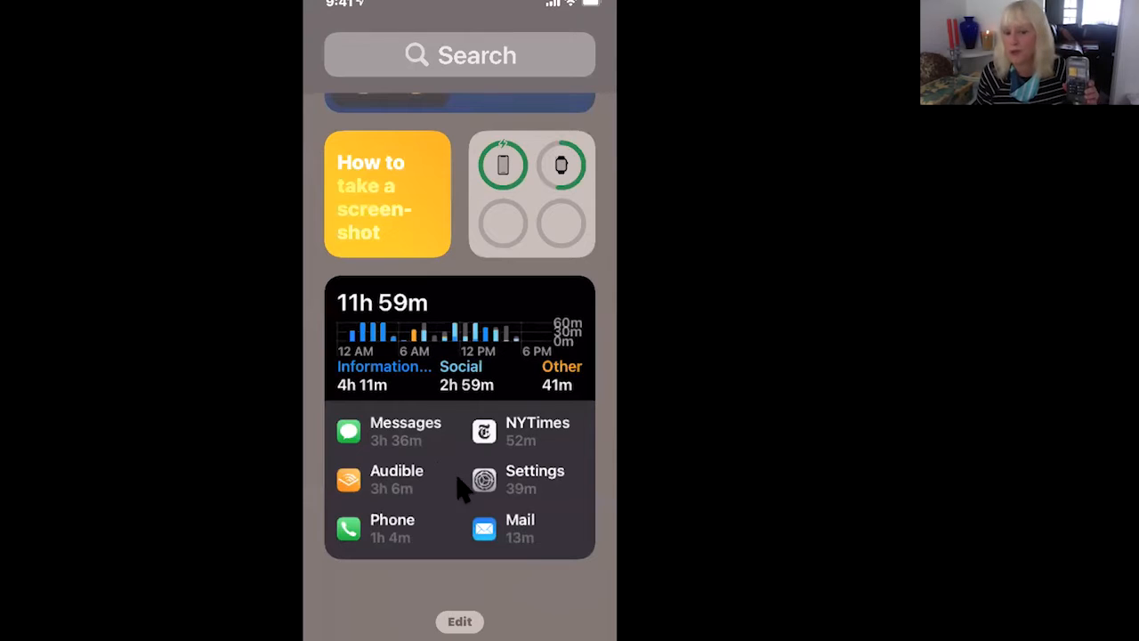
{"action": "mouse_move", "coordinate": [400, 484]}
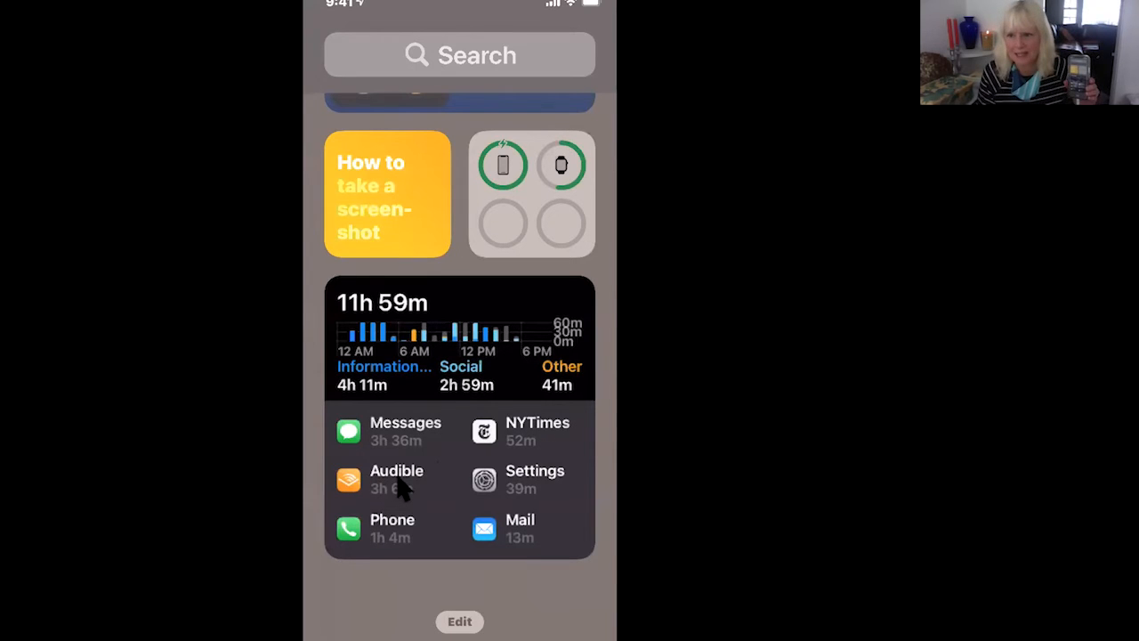
{"action": "mouse_move", "coordinate": [405, 547]}
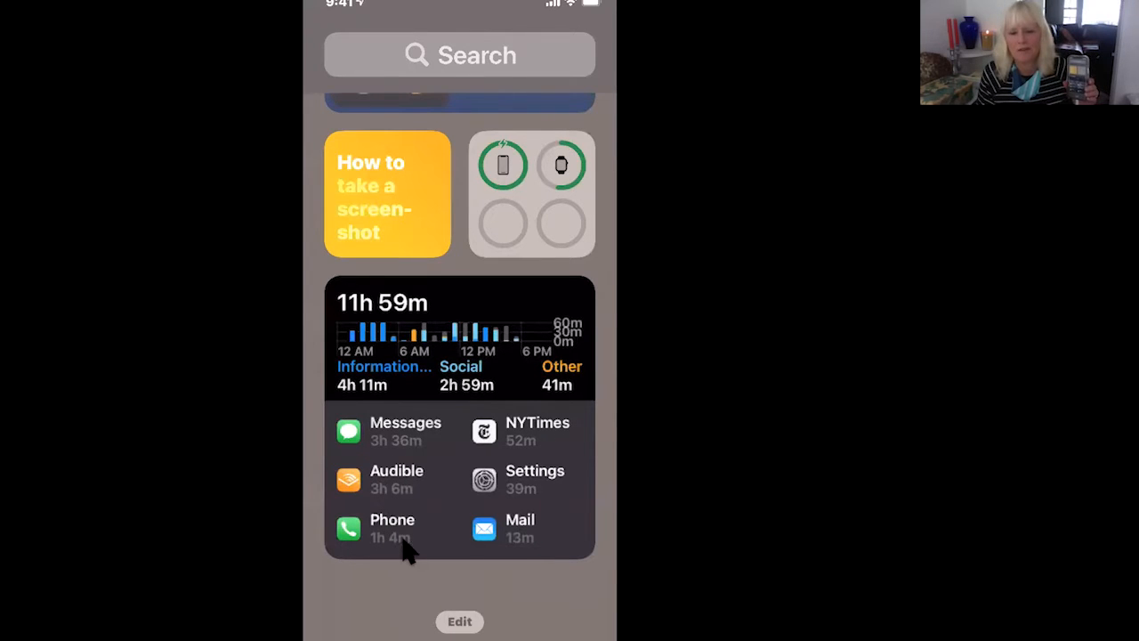
{"action": "mouse_move", "coordinate": [534, 485]}
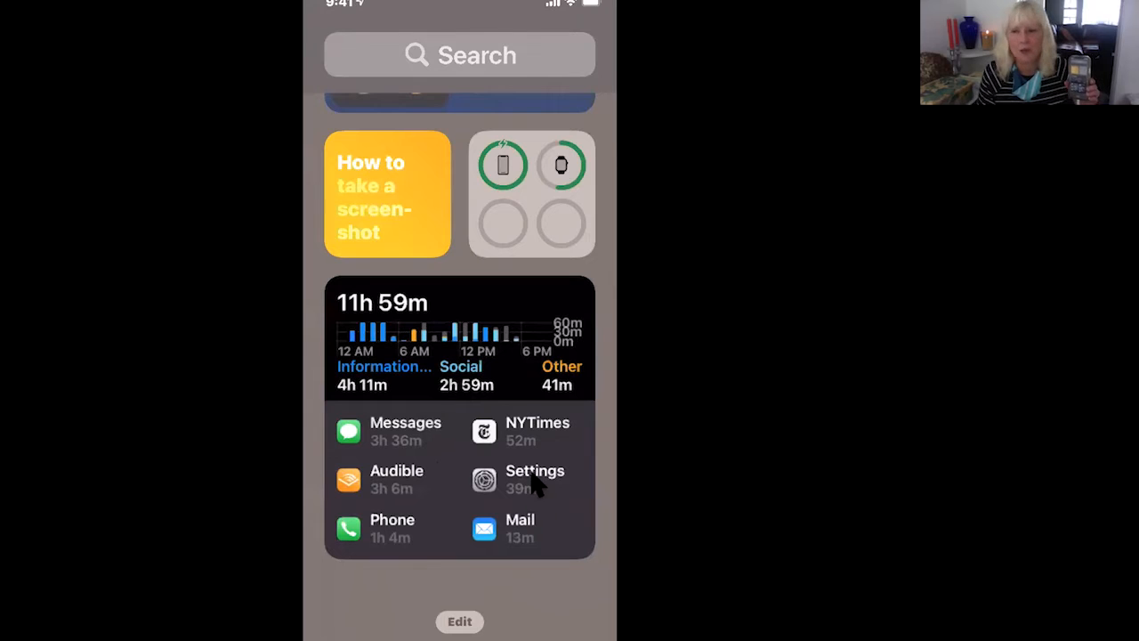
{"action": "mouse_move", "coordinate": [530, 450]}
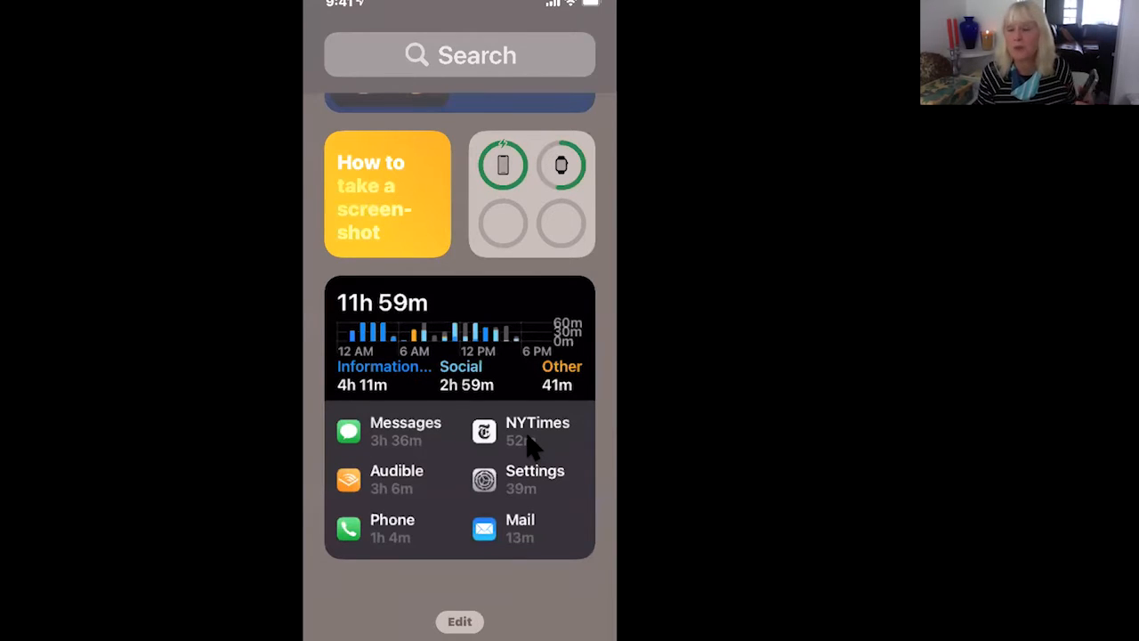
{"action": "mouse_move", "coordinate": [400, 213]}
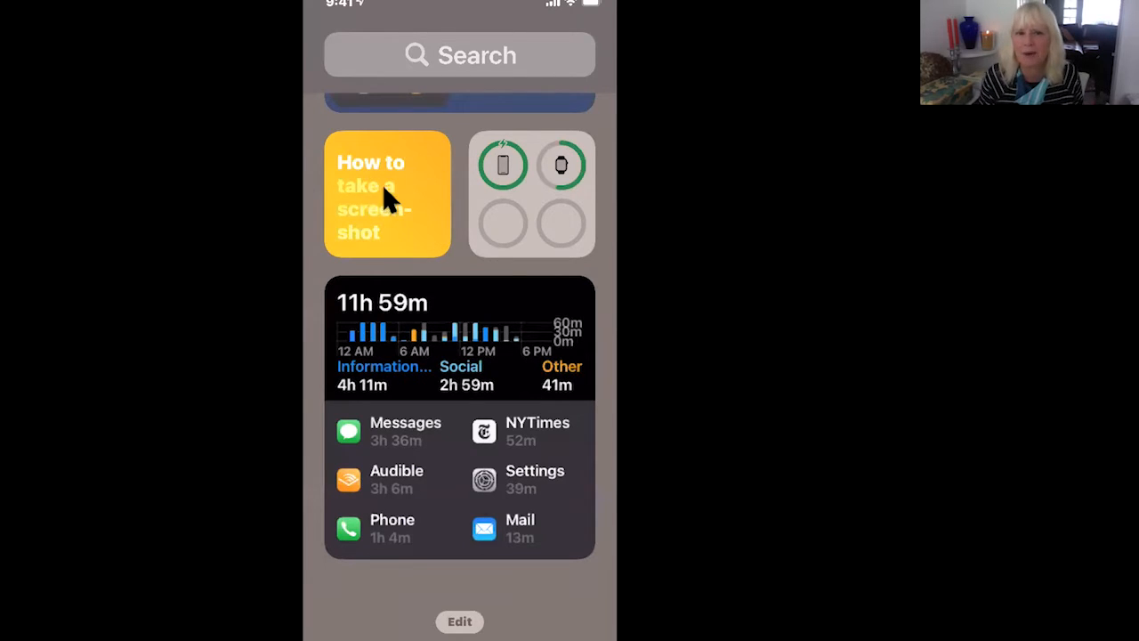
{"action": "mouse_move", "coordinate": [427, 192]}
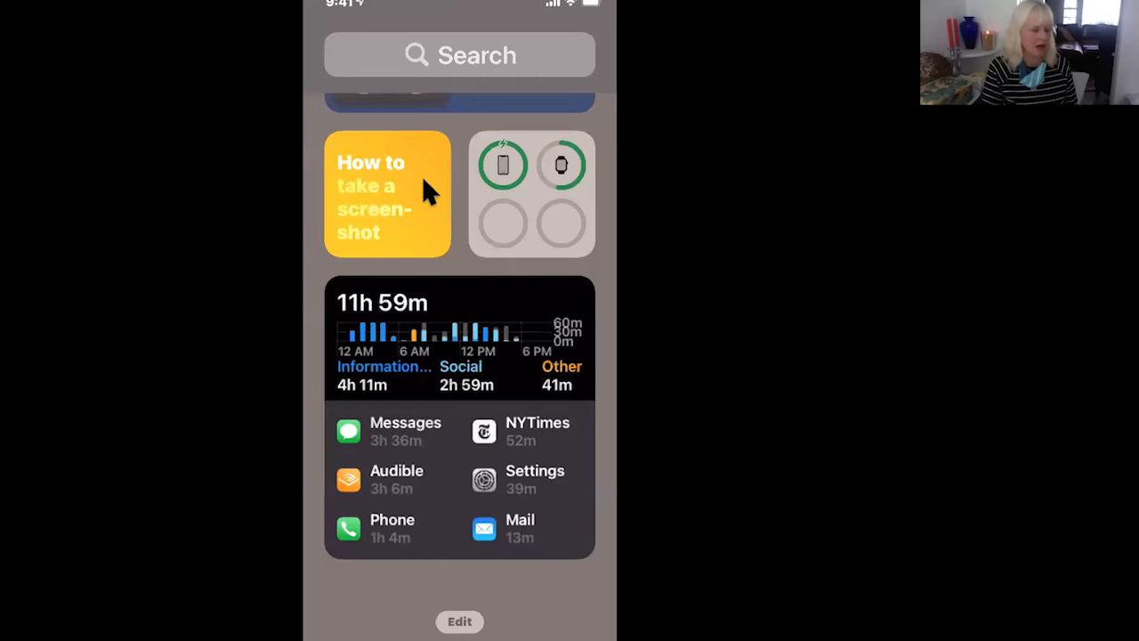
{"action": "mouse_move", "coordinate": [519, 159]}
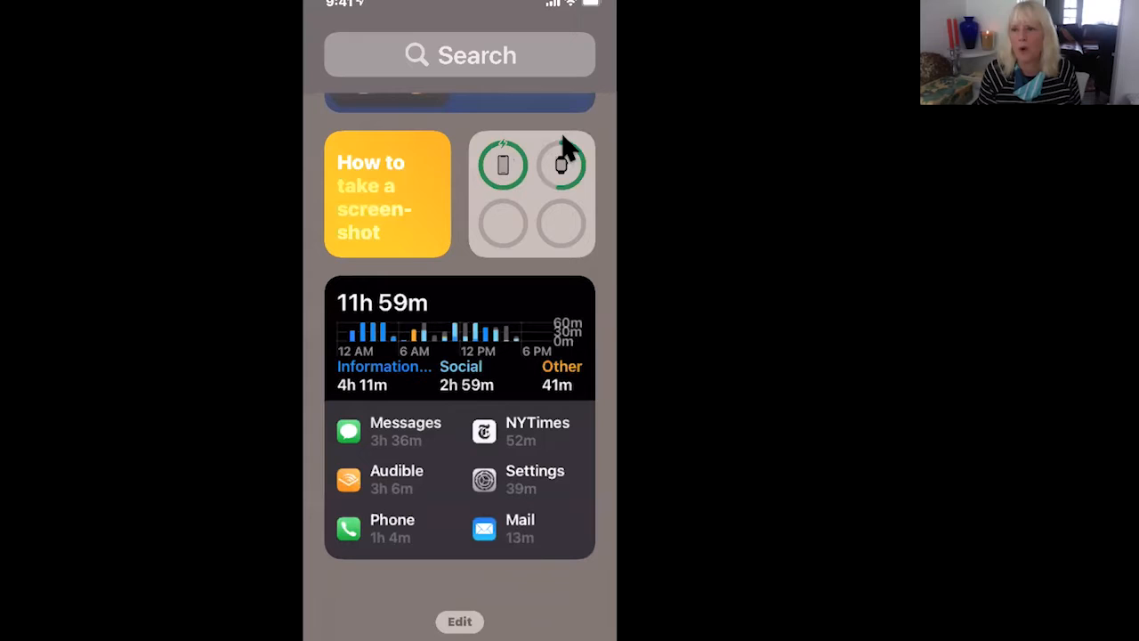
{"action": "mouse_move", "coordinate": [521, 191]}
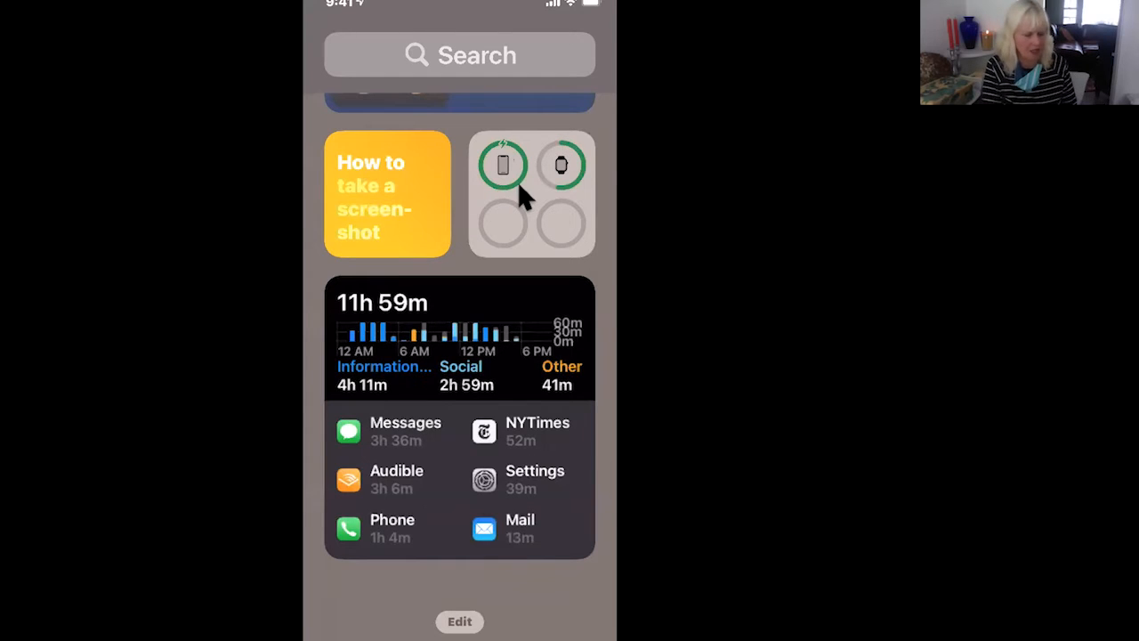
{"action": "scroll", "scroll_direction": "down", "scroll_amount": 3}
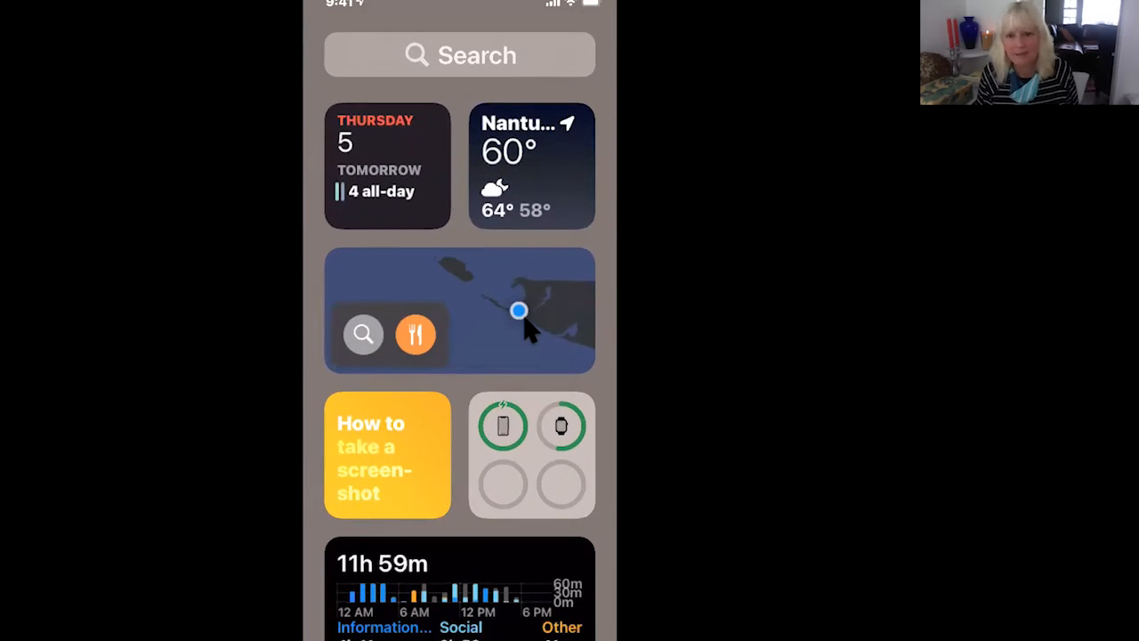
{"action": "mouse_move", "coordinate": [432, 133]}
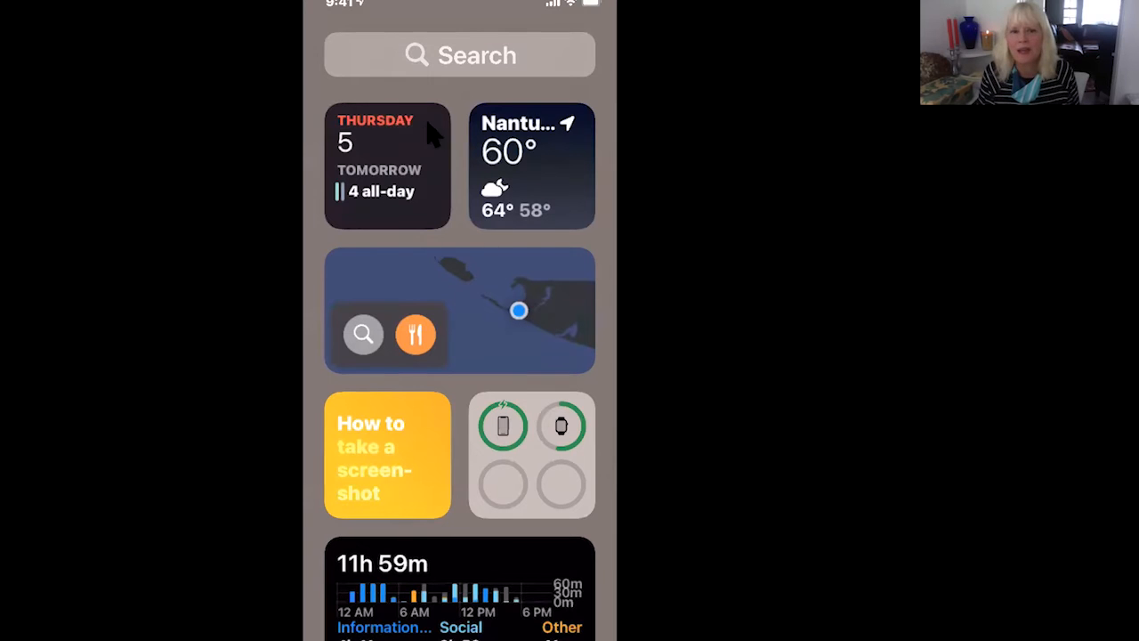
{"action": "mouse_move", "coordinate": [392, 147]}
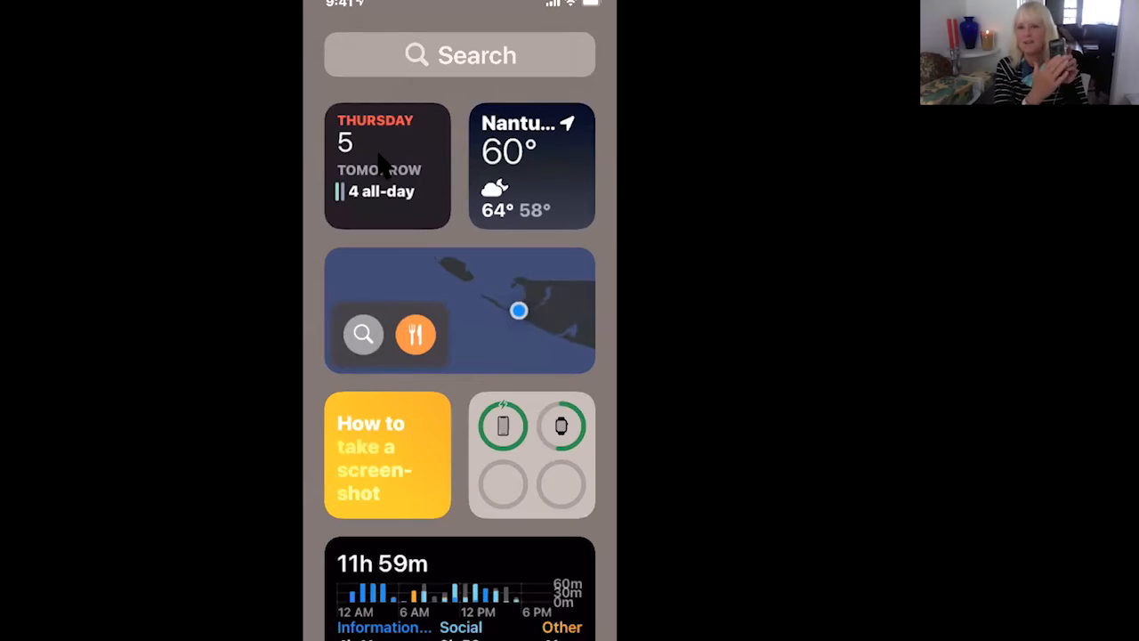
{"action": "mouse_move", "coordinate": [419, 254]}
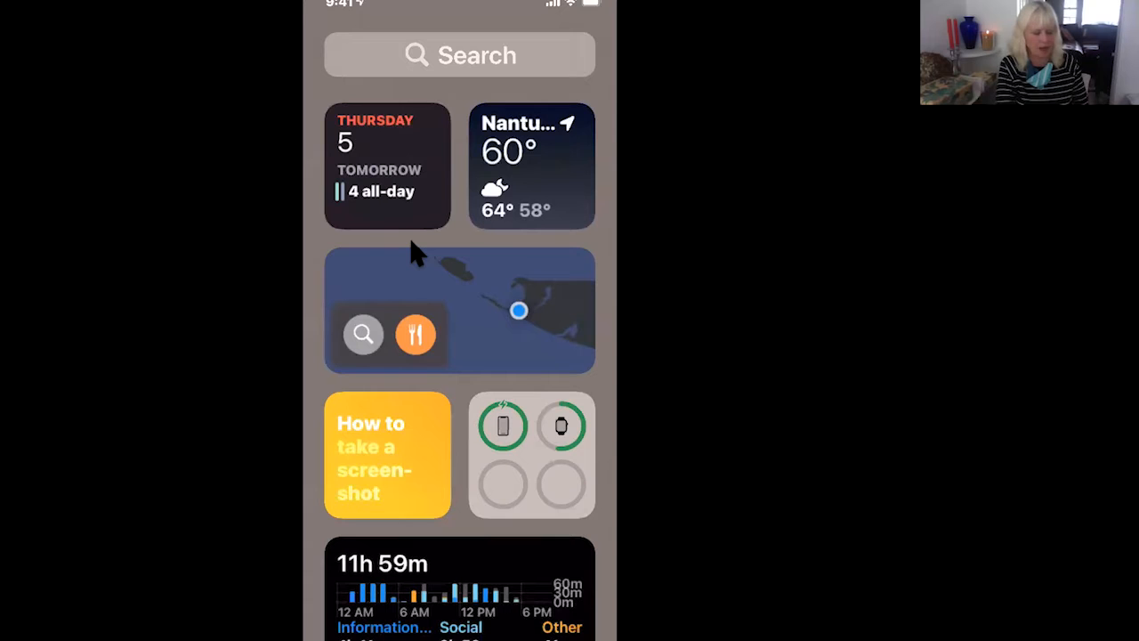
Long-press a Today View widget to show Edit Widget, Edit Home Screen and Remove Widget.
{"action": "left_click", "coordinate": [531, 165]}
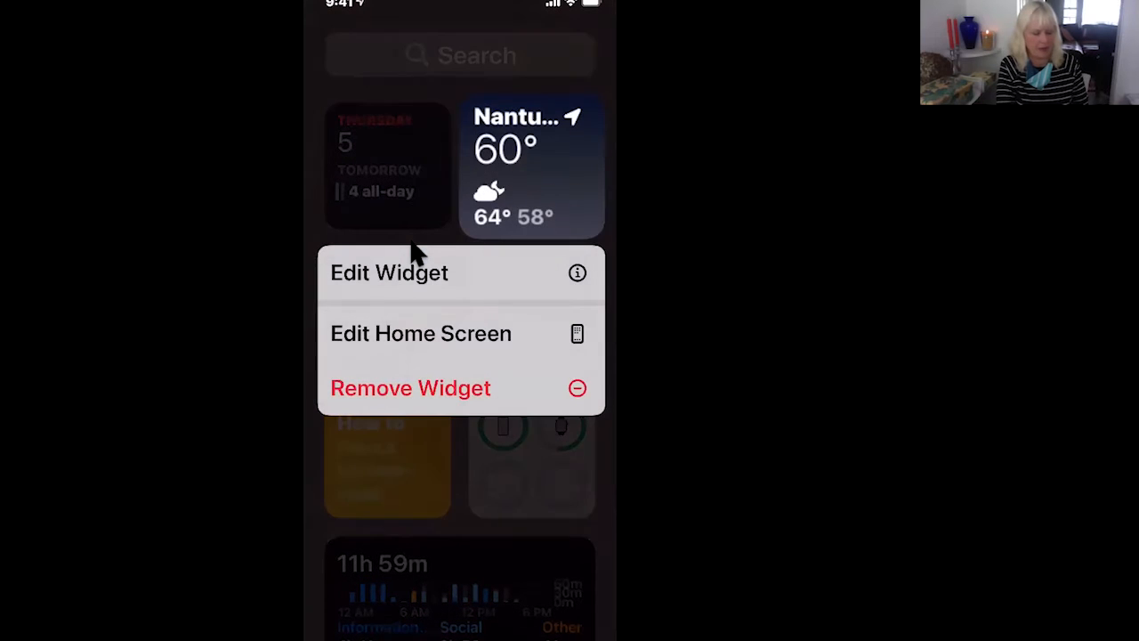
{"action": "mouse_move", "coordinate": [414, 342]}
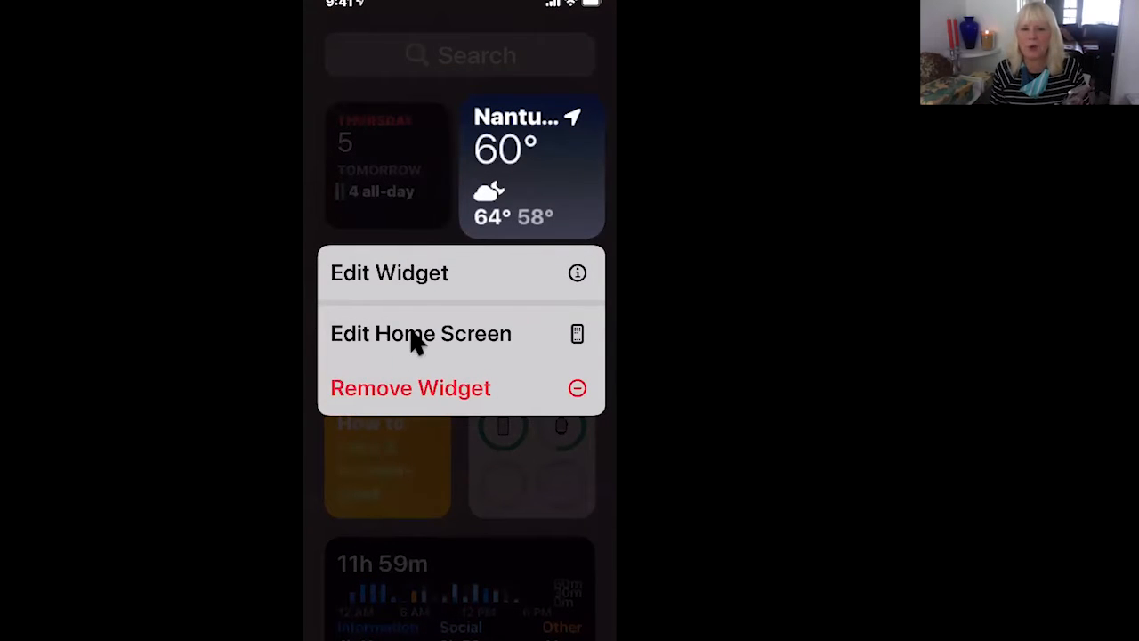
{"action": "mouse_move", "coordinate": [382, 285]}
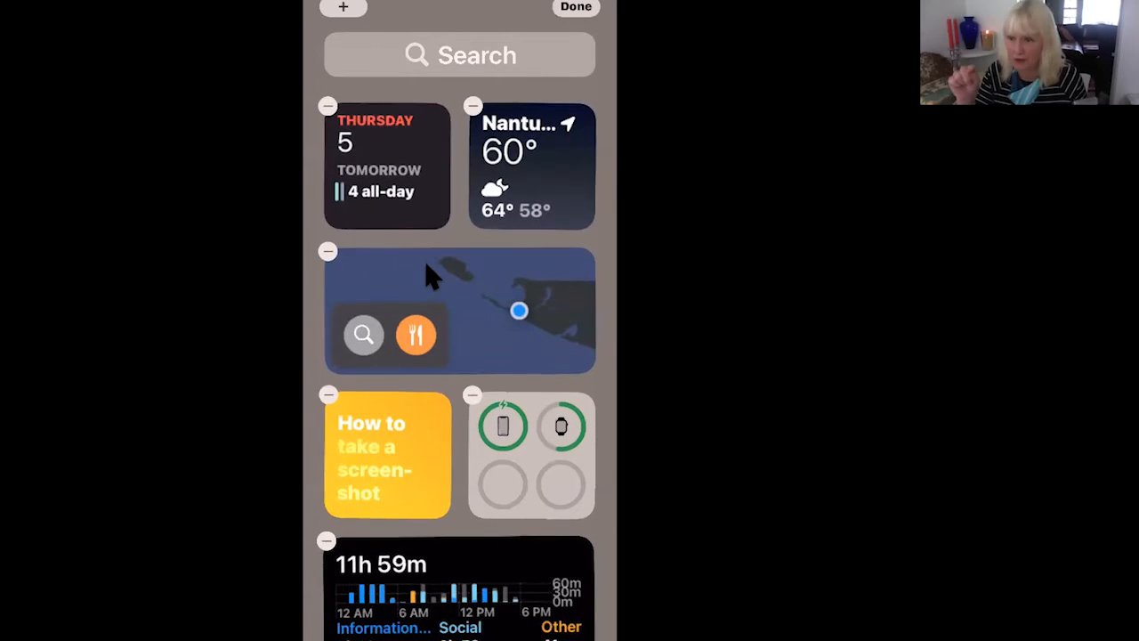
{"action": "mouse_move", "coordinate": [378, 392]}
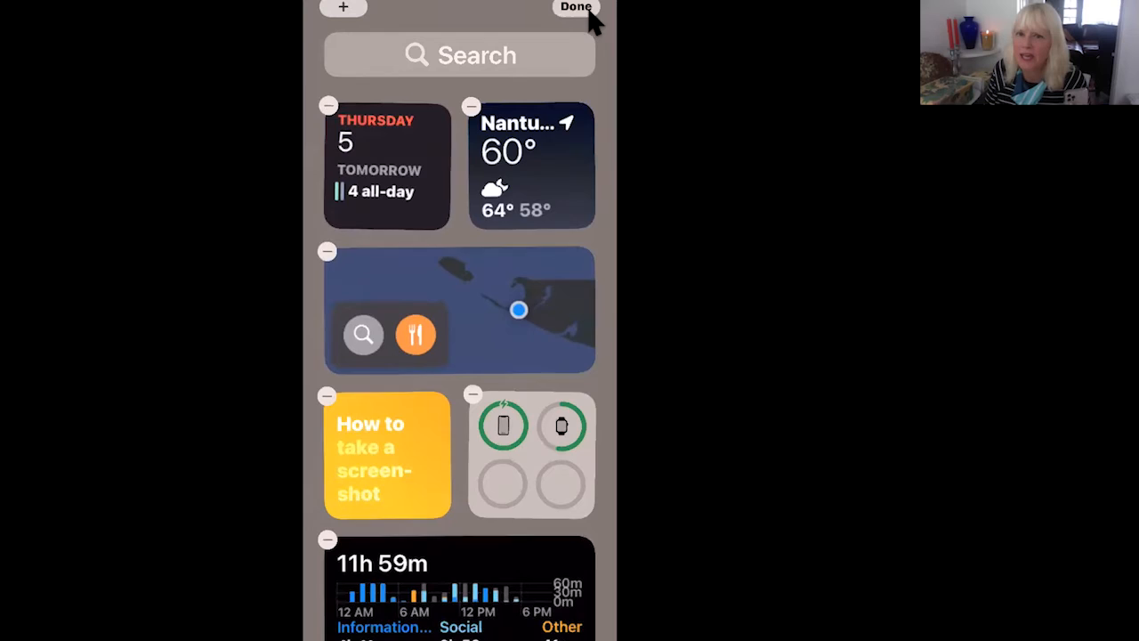
{"action": "left_click", "coordinate": [575, 8]}
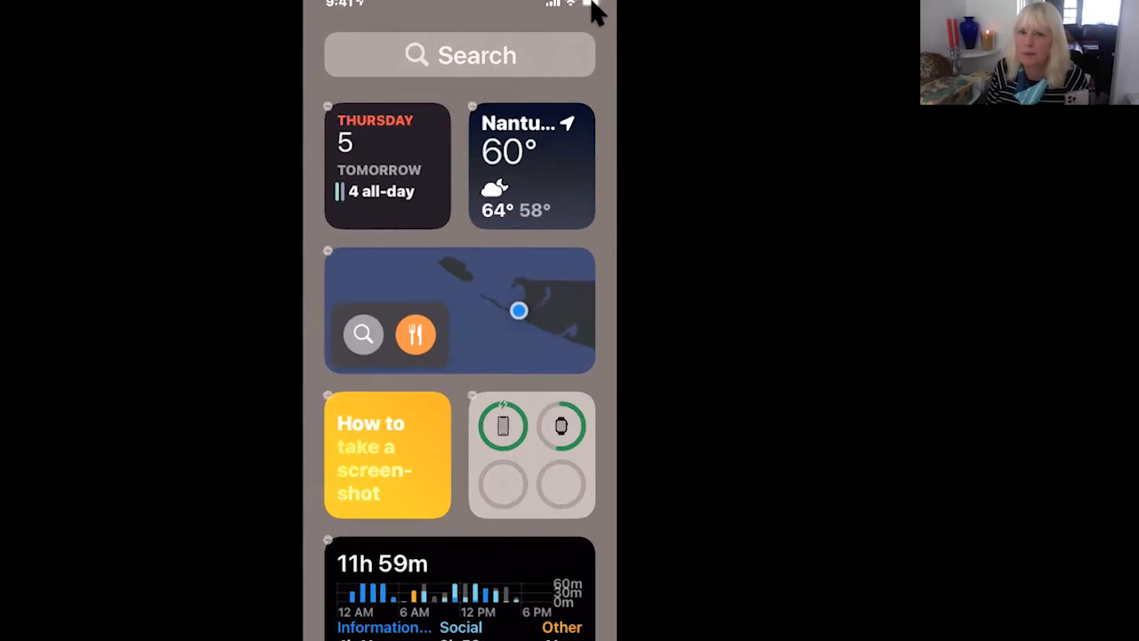
{"action": "mouse_move", "coordinate": [512, 84]}
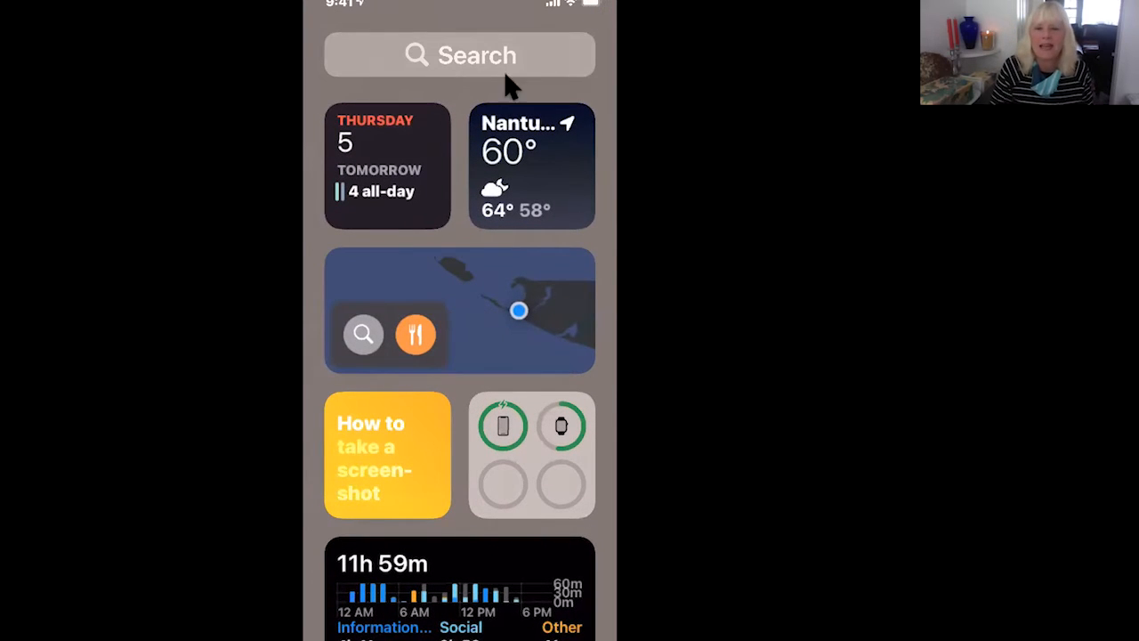
{"action": "mouse_move", "coordinate": [462, 236]}
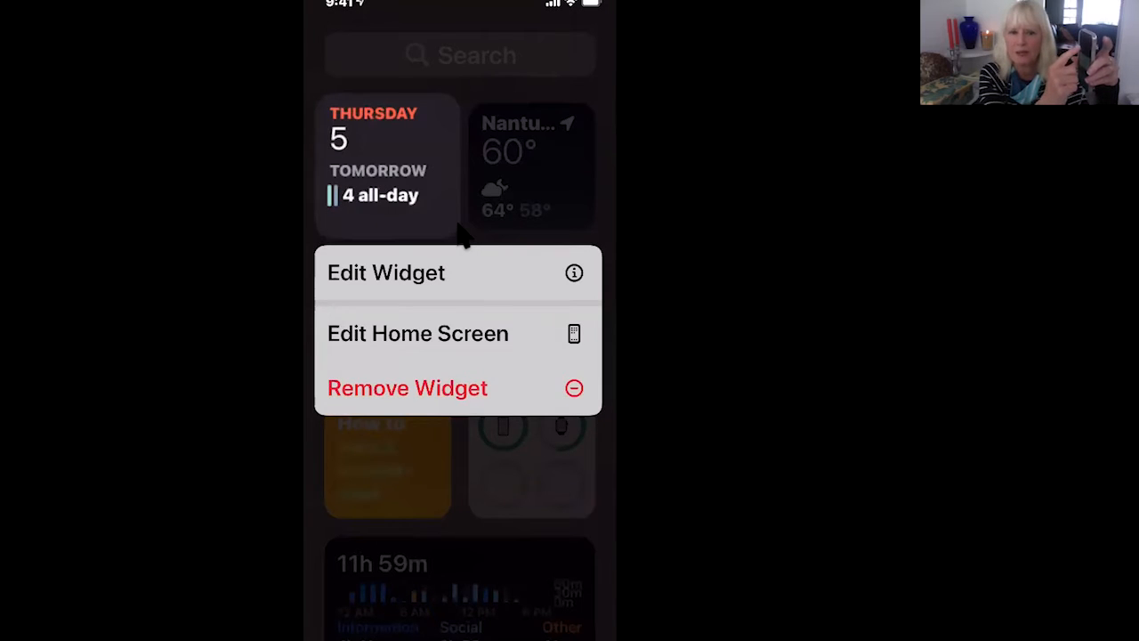
{"action": "mouse_move", "coordinate": [450, 347]}
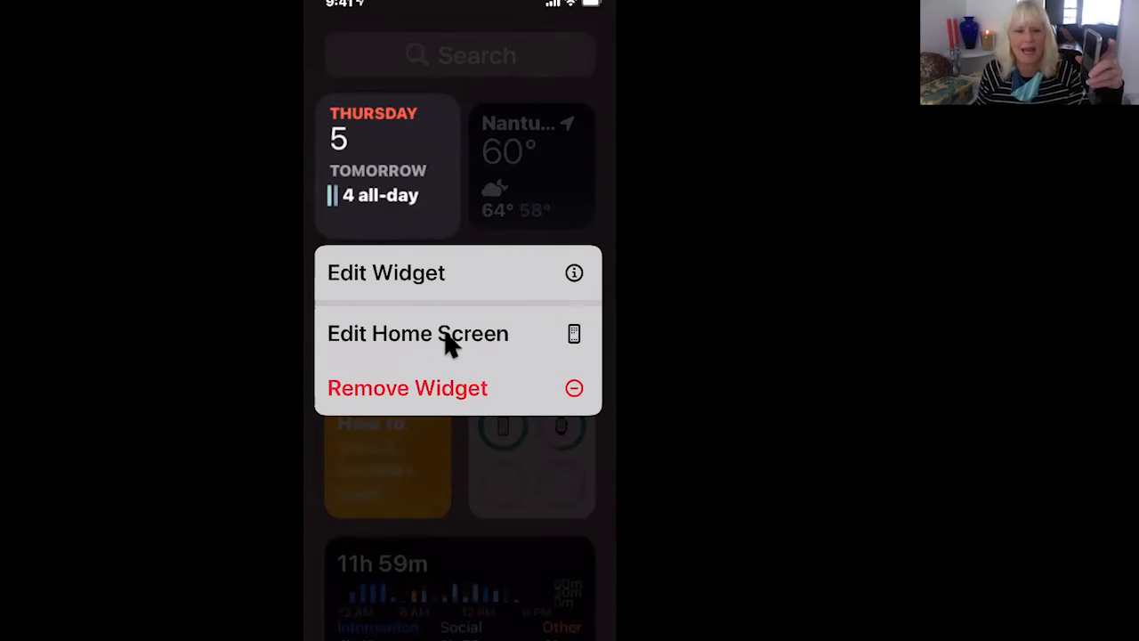
{"action": "left_click", "coordinate": [418, 332]}
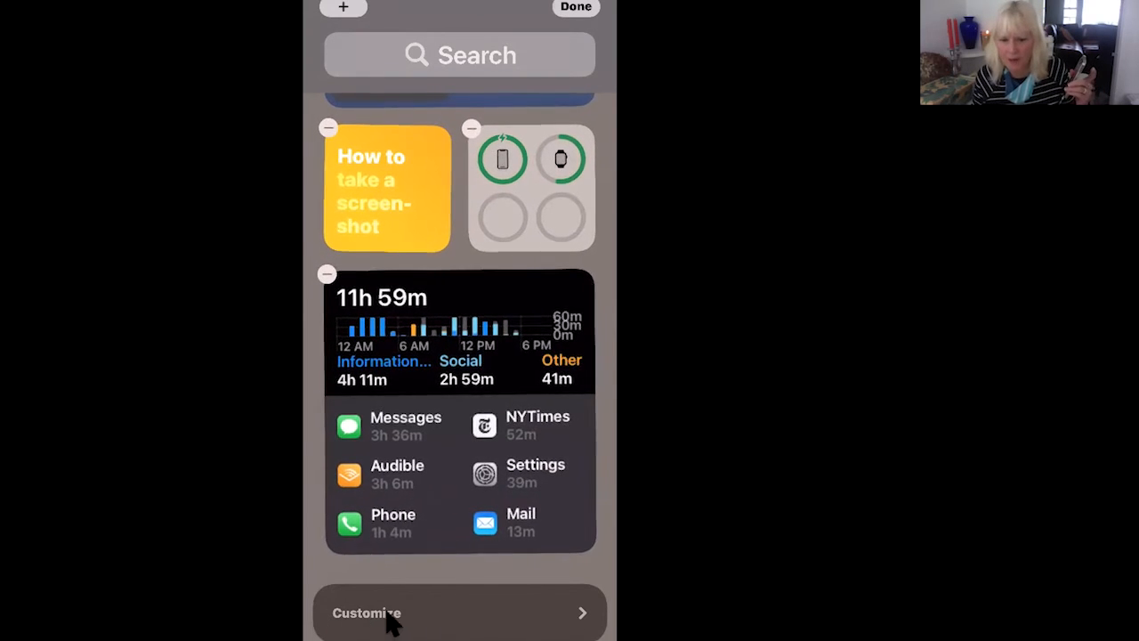
{"action": "mouse_move", "coordinate": [534, 623]}
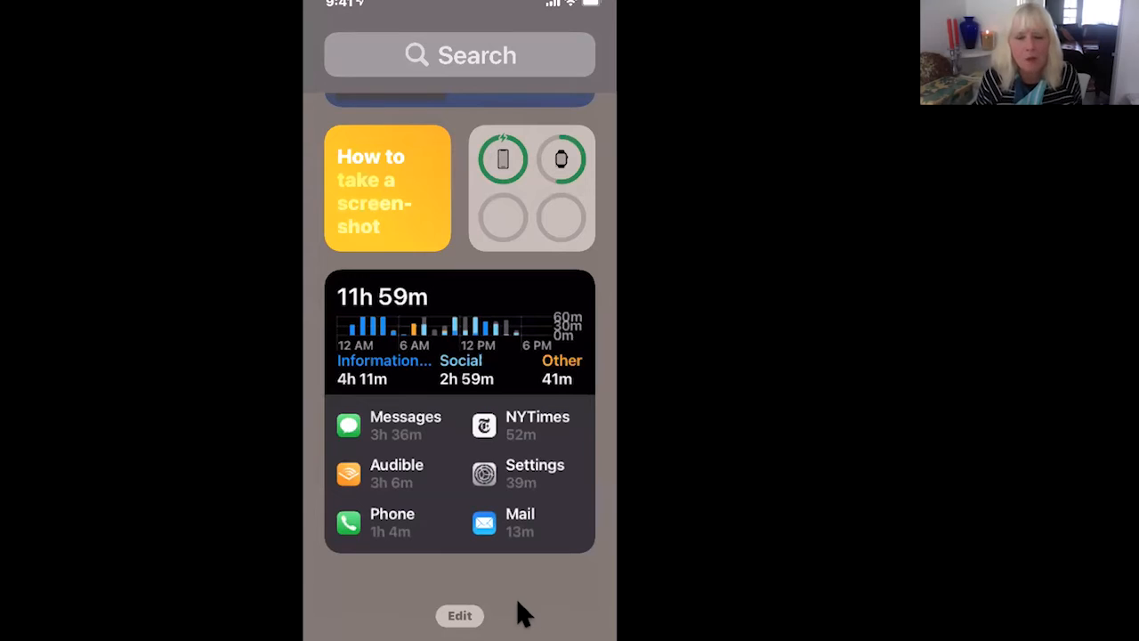
{"action": "mouse_move", "coordinate": [520, 614]}
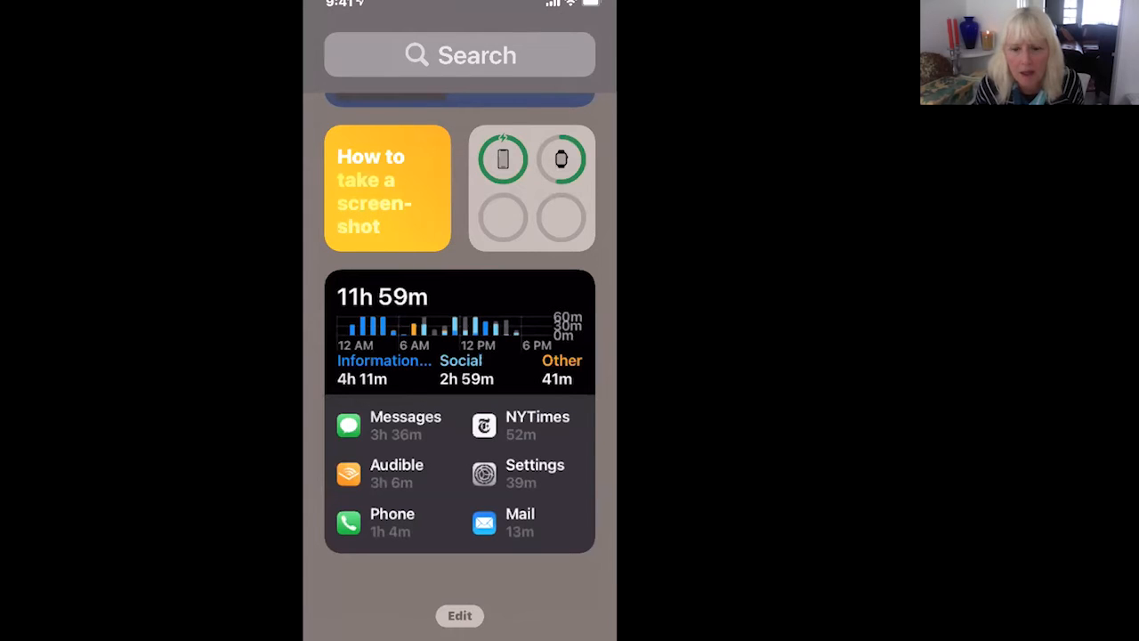
{"action": "mouse_move", "coordinate": [316, 632]}
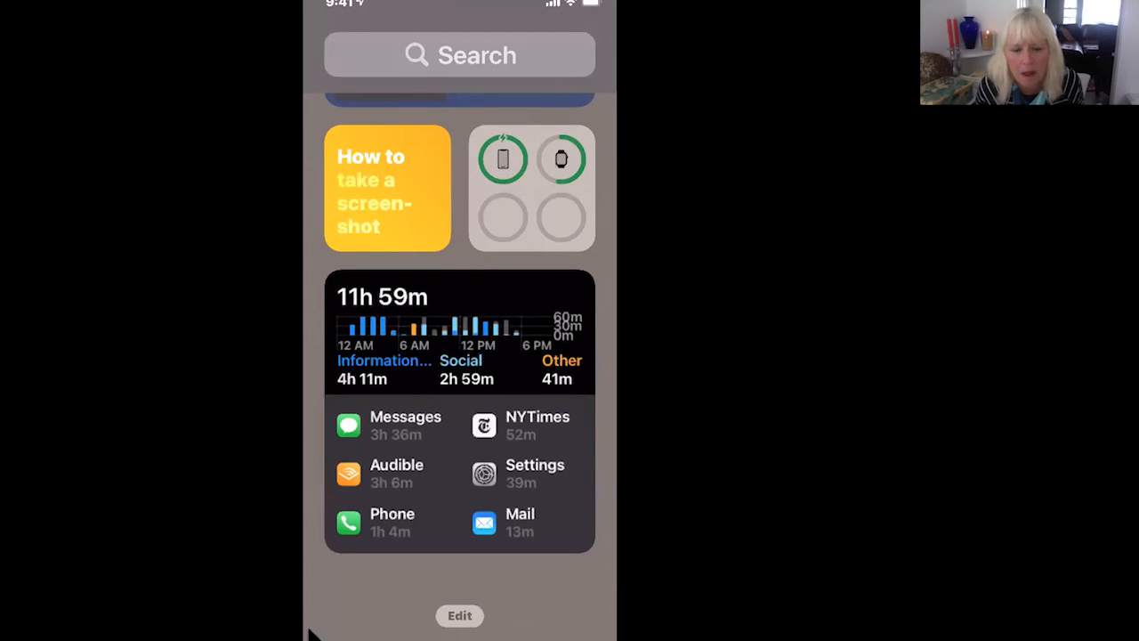
{"action": "mouse_move", "coordinate": [345, 618]}
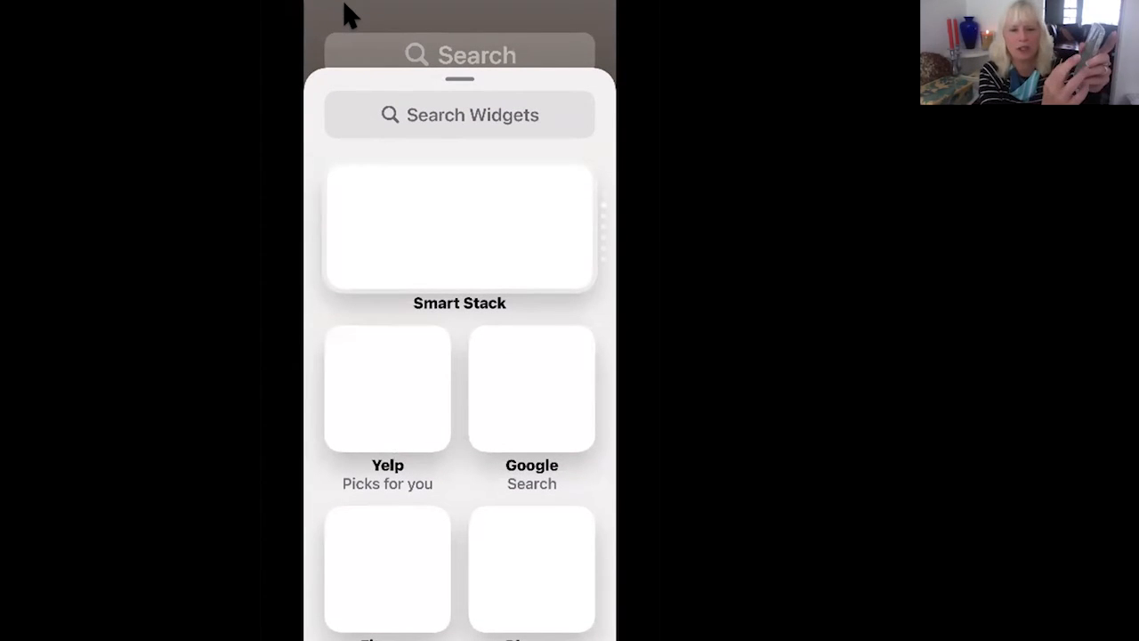
Scroll down through the widget gallery to reach the Maps widget.
{"action": "scroll", "scroll_direction": "down", "scroll_amount": 3}
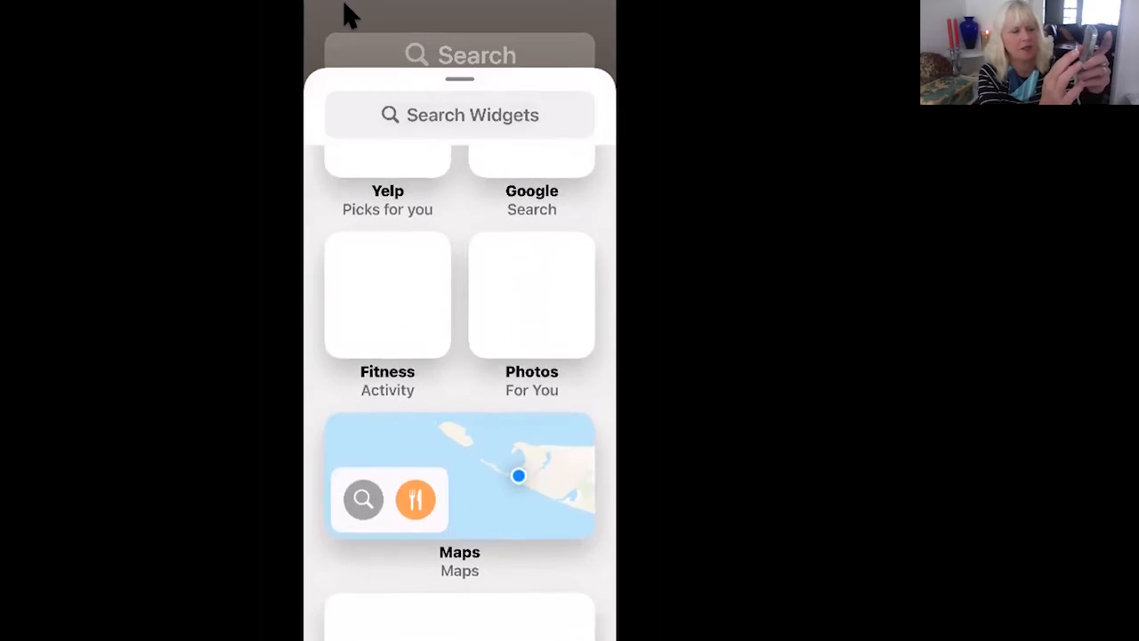
{"action": "scroll", "scroll_direction": "down", "scroll_amount": 3}
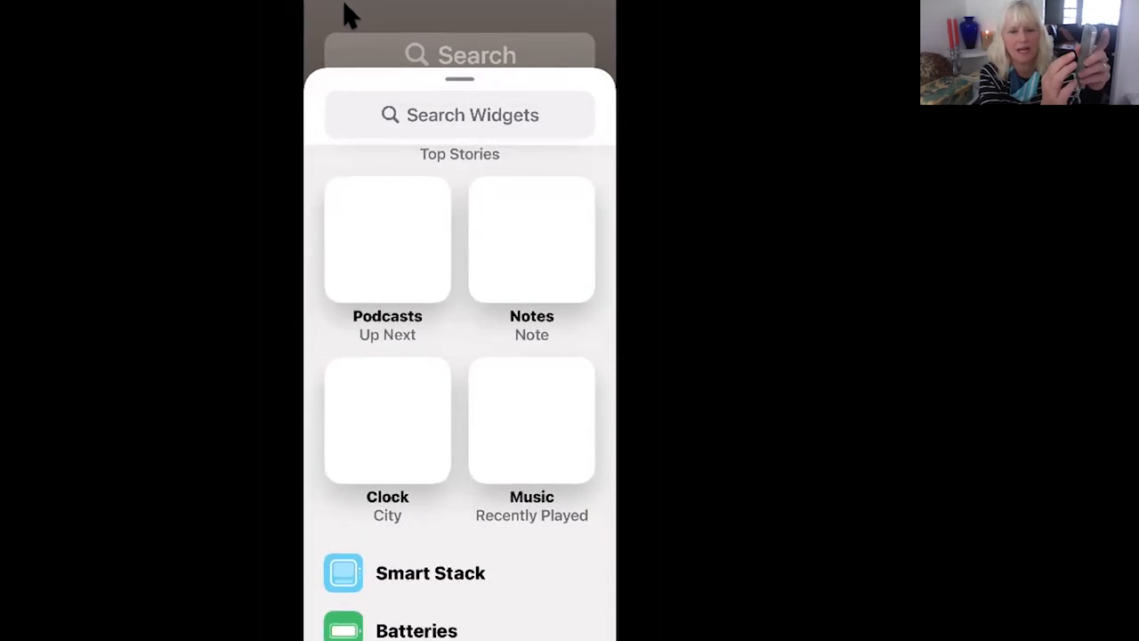
{"action": "scroll", "scroll_direction": "down", "scroll_amount": 3}
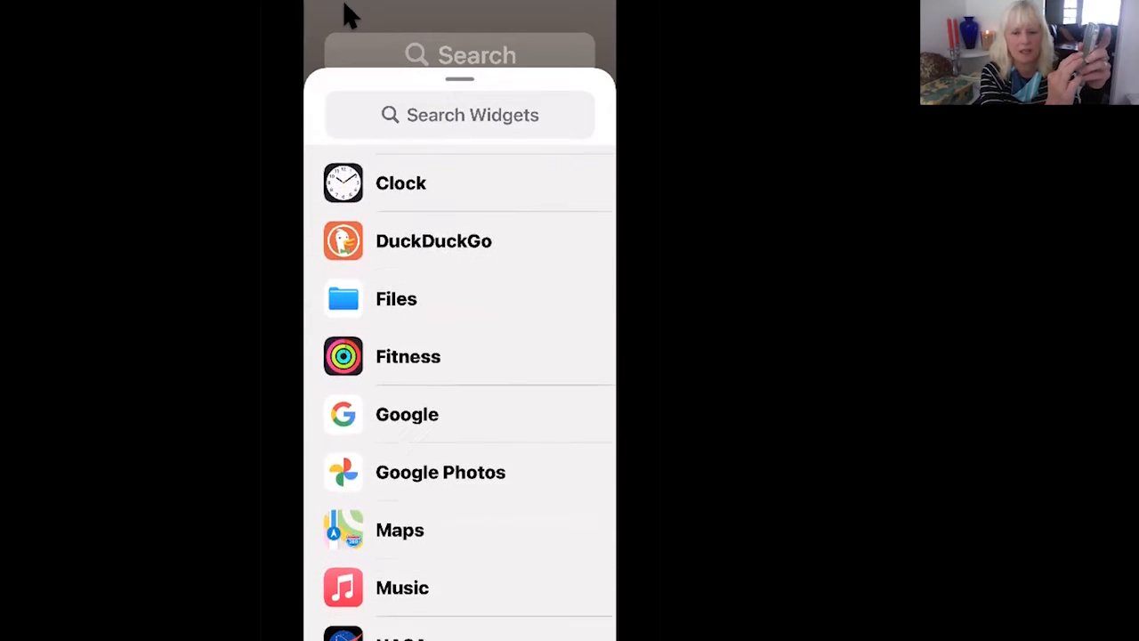
{"action": "scroll", "scroll_direction": "down", "scroll_amount": 3}
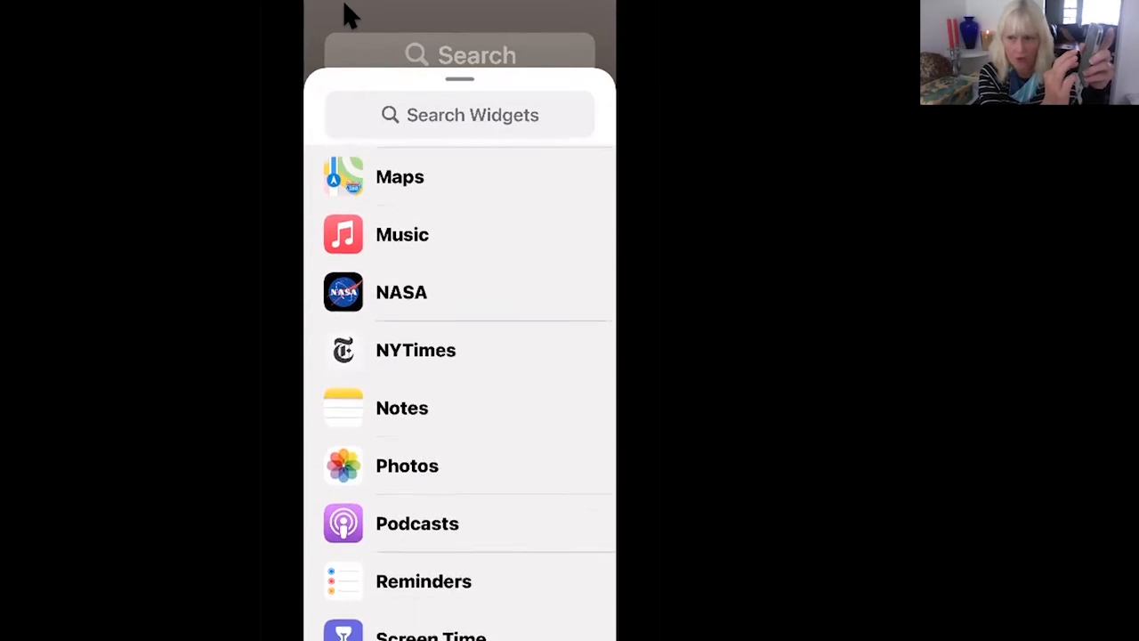
{"action": "scroll", "scroll_direction": "down", "scroll_amount": 3}
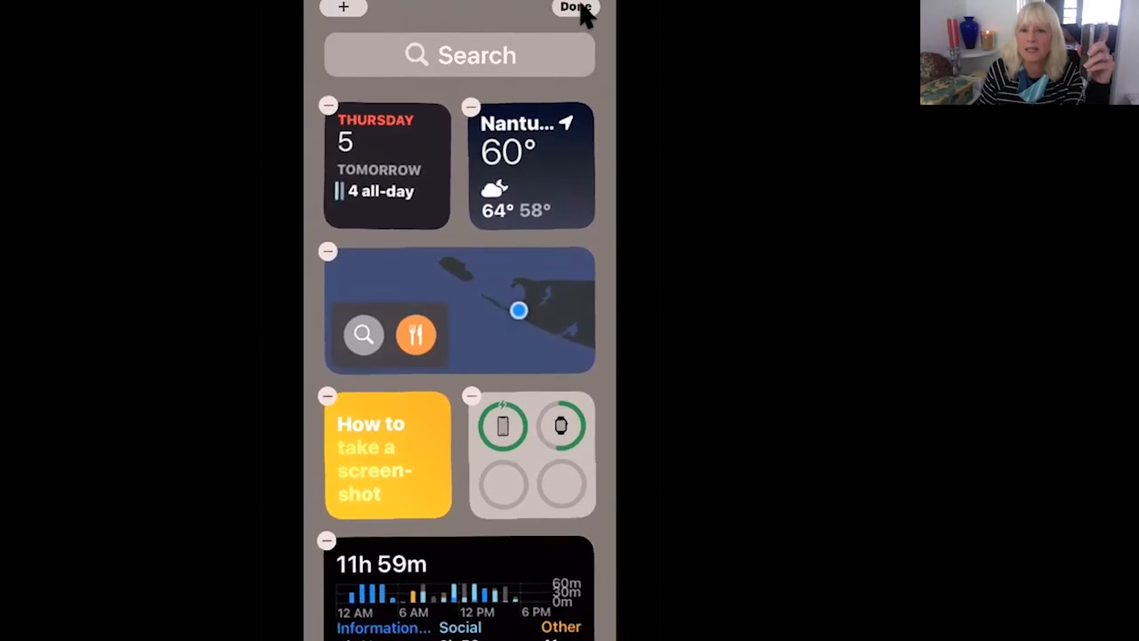
Finish editing, leaving Calendar, Weather and Maps widgets at the top.
{"action": "left_click", "coordinate": [575, 8]}
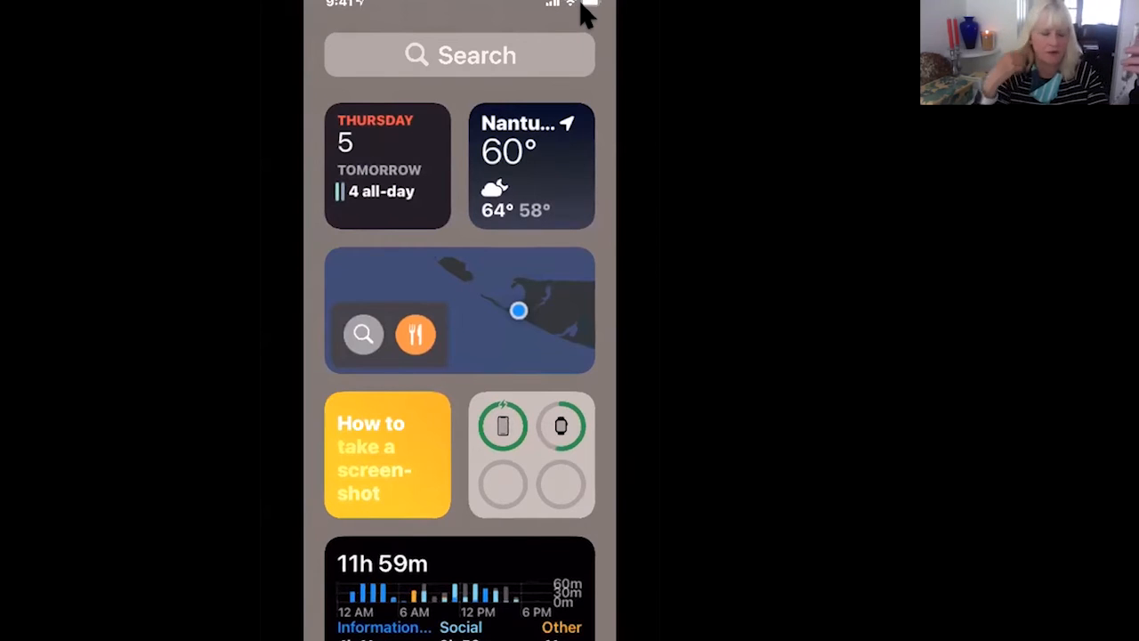
{"action": "mouse_move", "coordinate": [591, 40]}
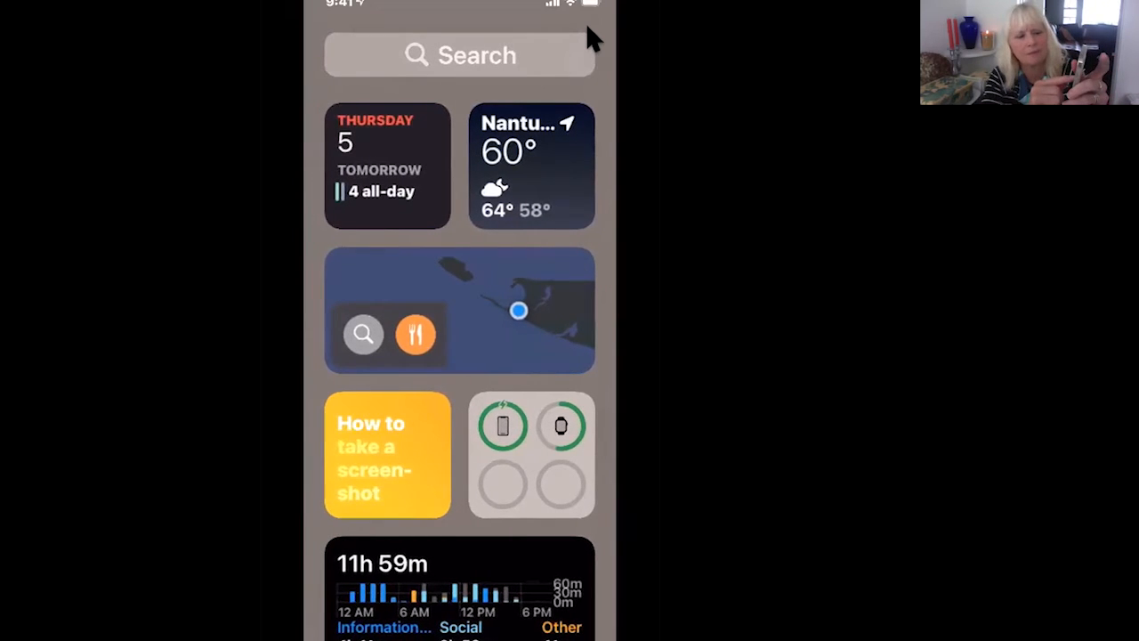
Enter widget edit mode from the Maps widget and browse the More Widgets list.
{"action": "left_click", "coordinate": [459, 310]}
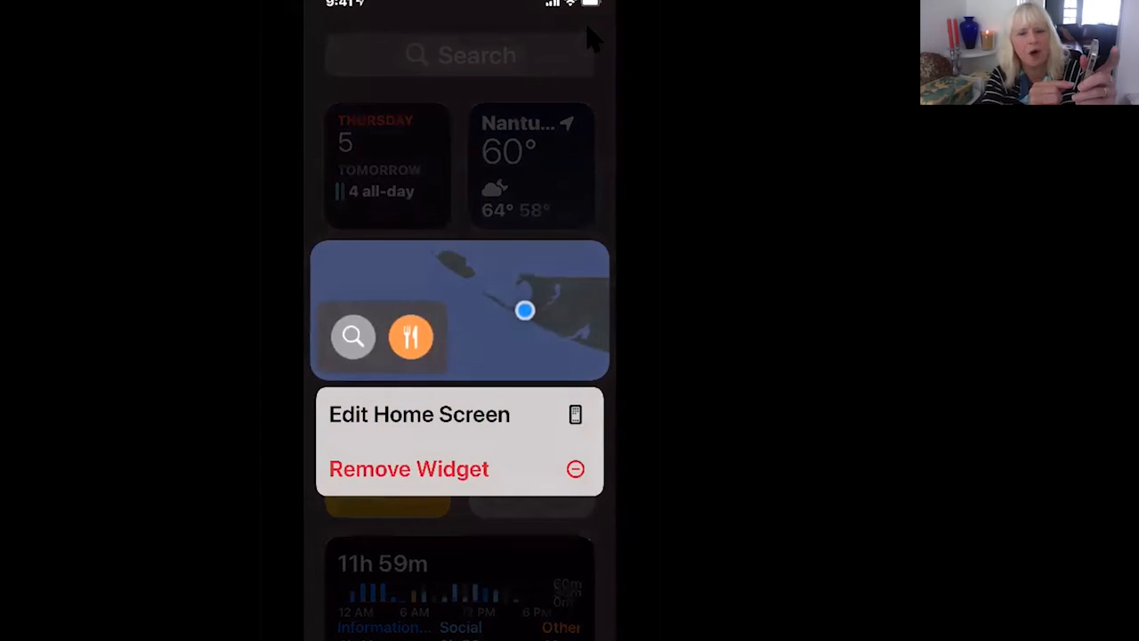
{"action": "left_click", "coordinate": [418, 413]}
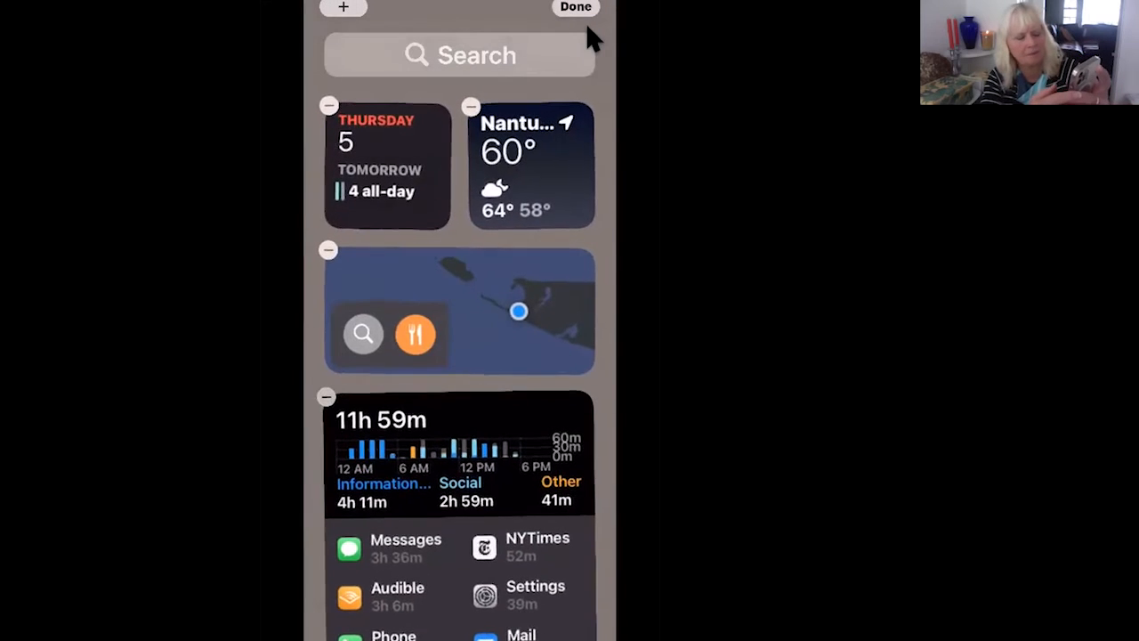
{"action": "scroll", "scroll_direction": "down", "scroll_amount": 3}
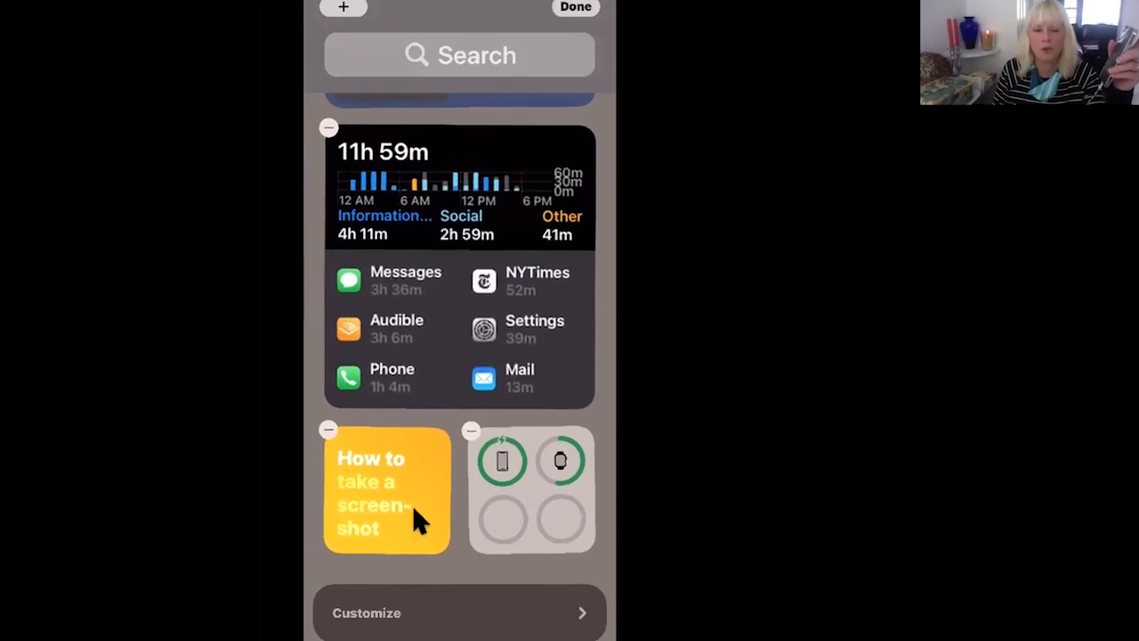
{"action": "mouse_move", "coordinate": [387, 610]}
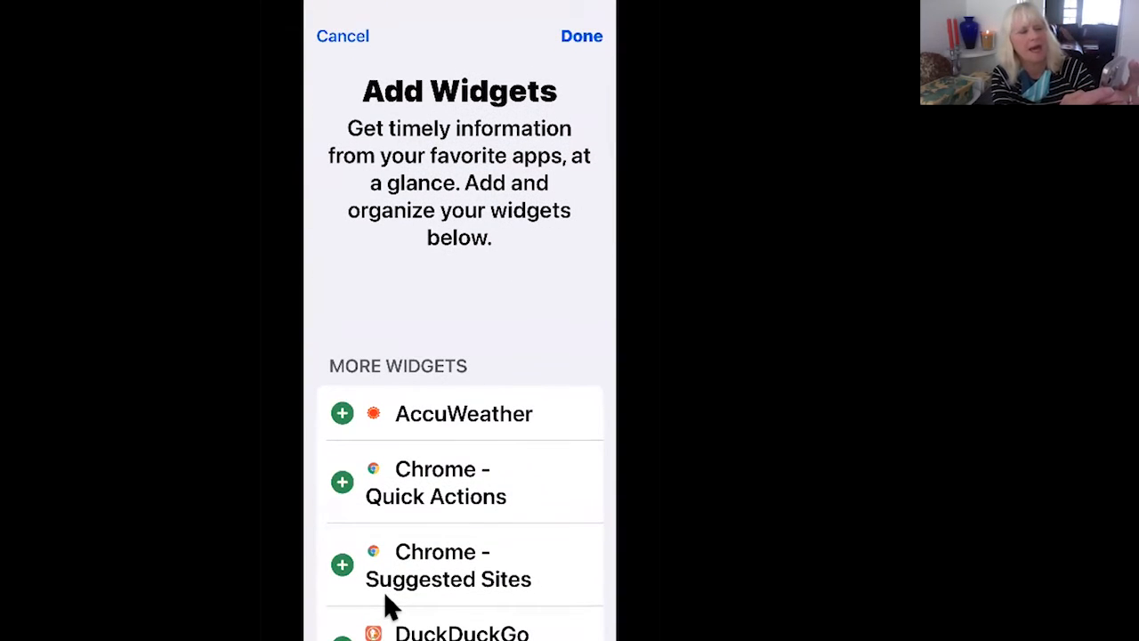
{"action": "scroll", "scroll_direction": "down", "scroll_amount": 3}
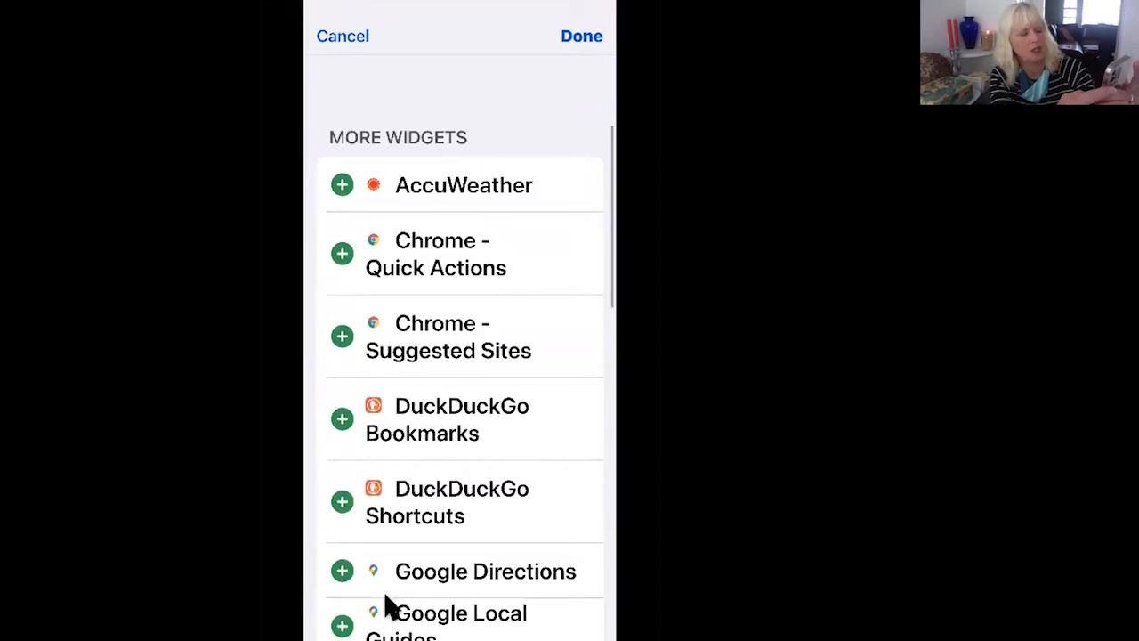
{"action": "scroll", "scroll_direction": "down", "scroll_amount": 3}
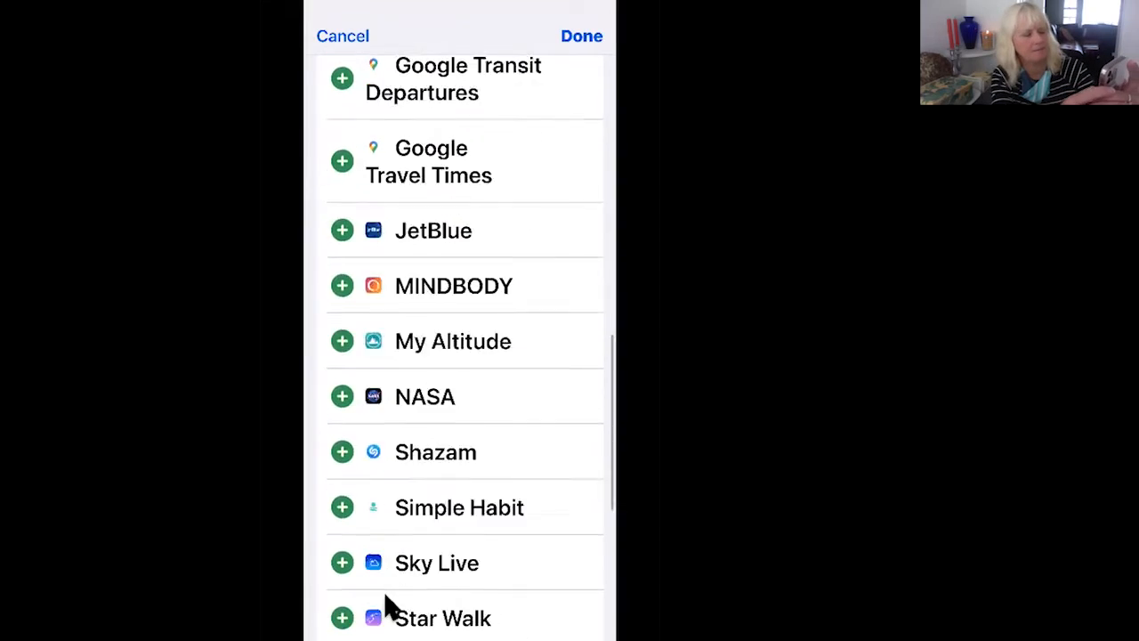
{"action": "scroll", "scroll_direction": "down", "scroll_amount": 3}
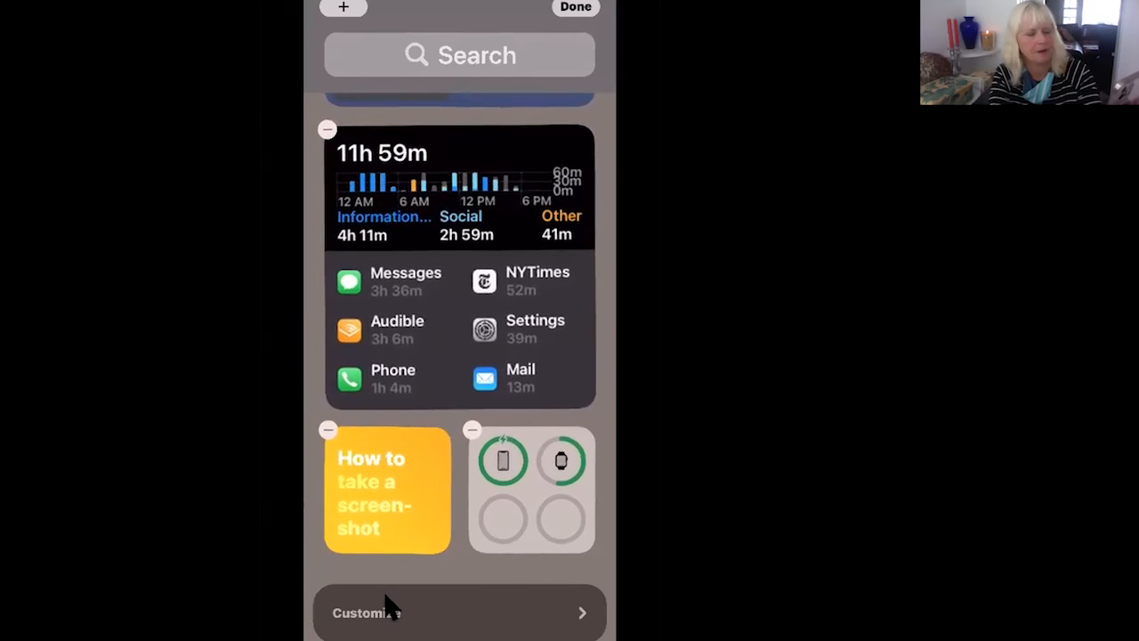
Open the older Add Widgets list and review the AccuWeather entry.
{"action": "left_click", "coordinate": [575, 7]}
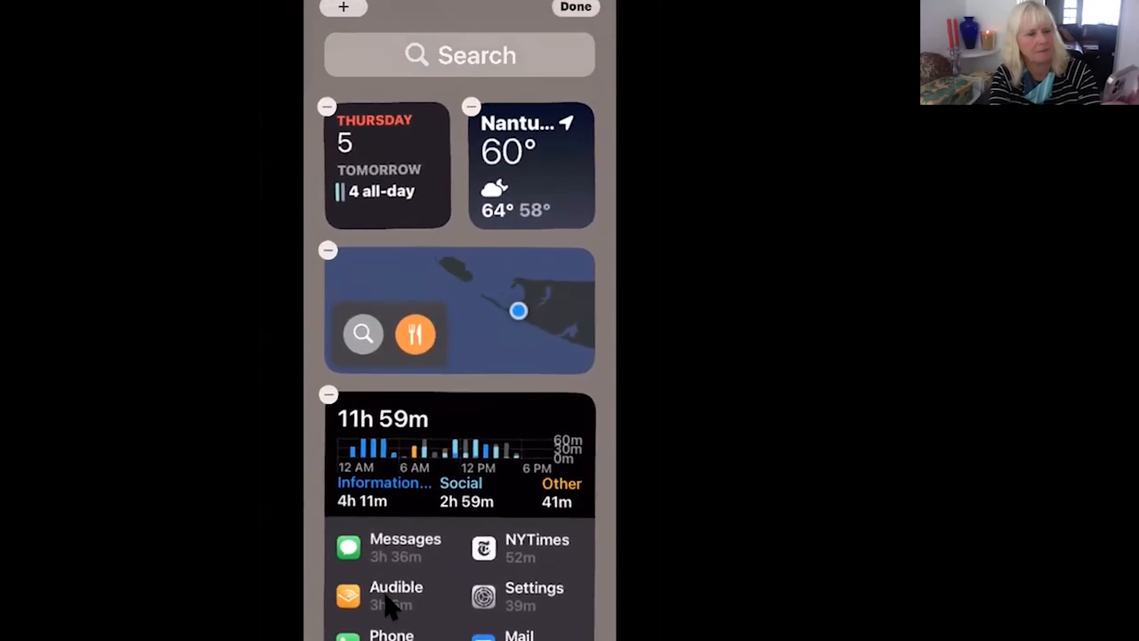
{"action": "left_click", "coordinate": [343, 8]}
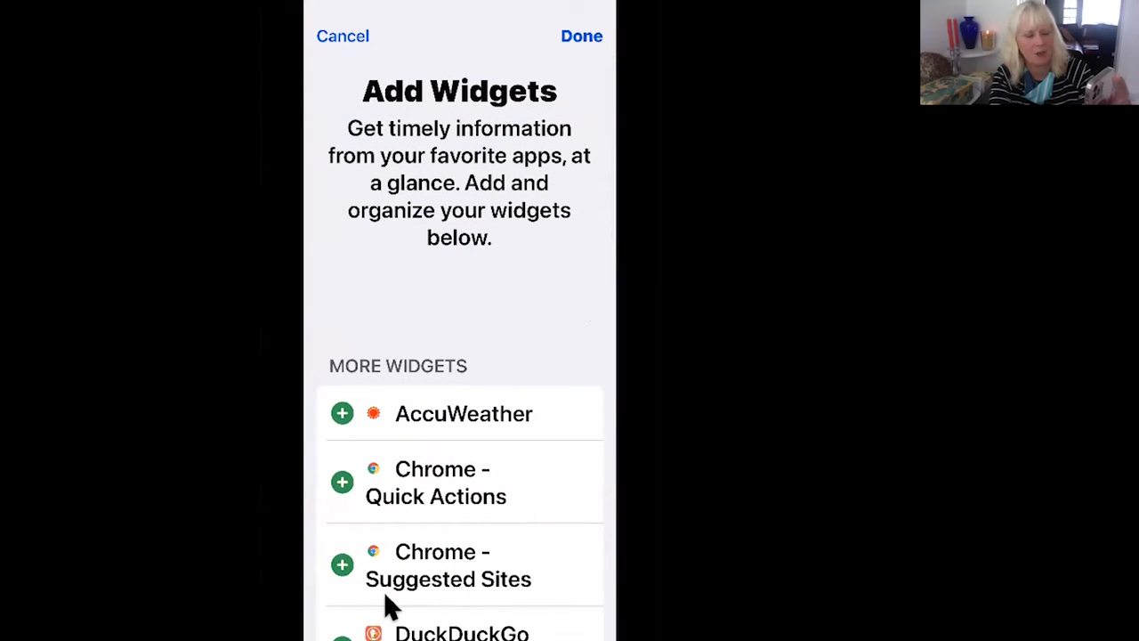
{"action": "left_click", "coordinate": [341, 412]}
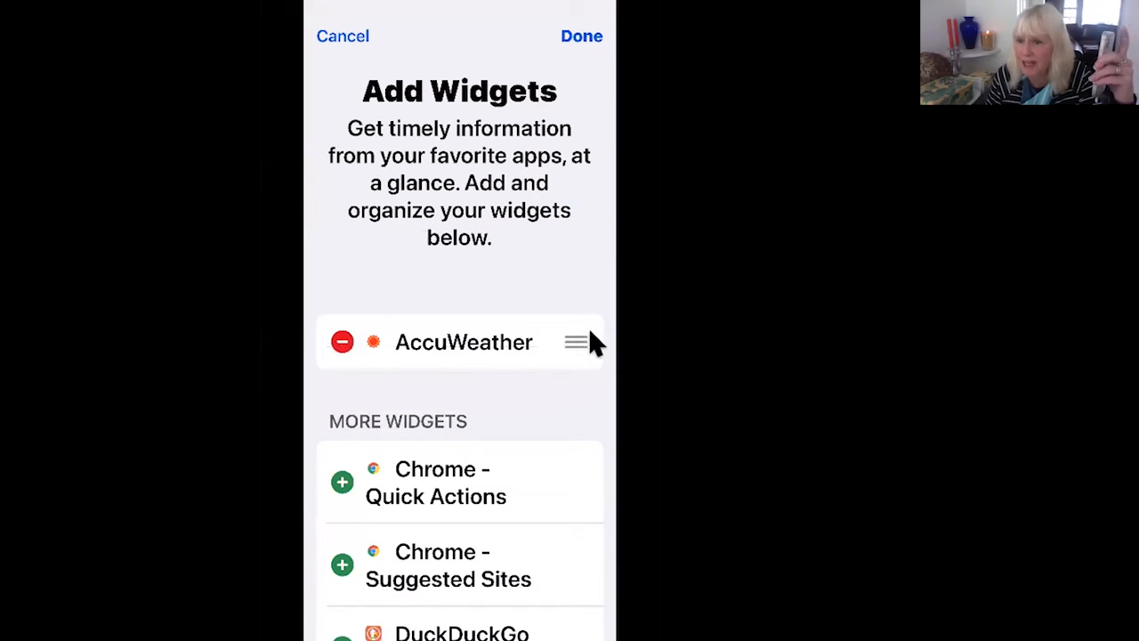
{"action": "mouse_move", "coordinate": [583, 351]}
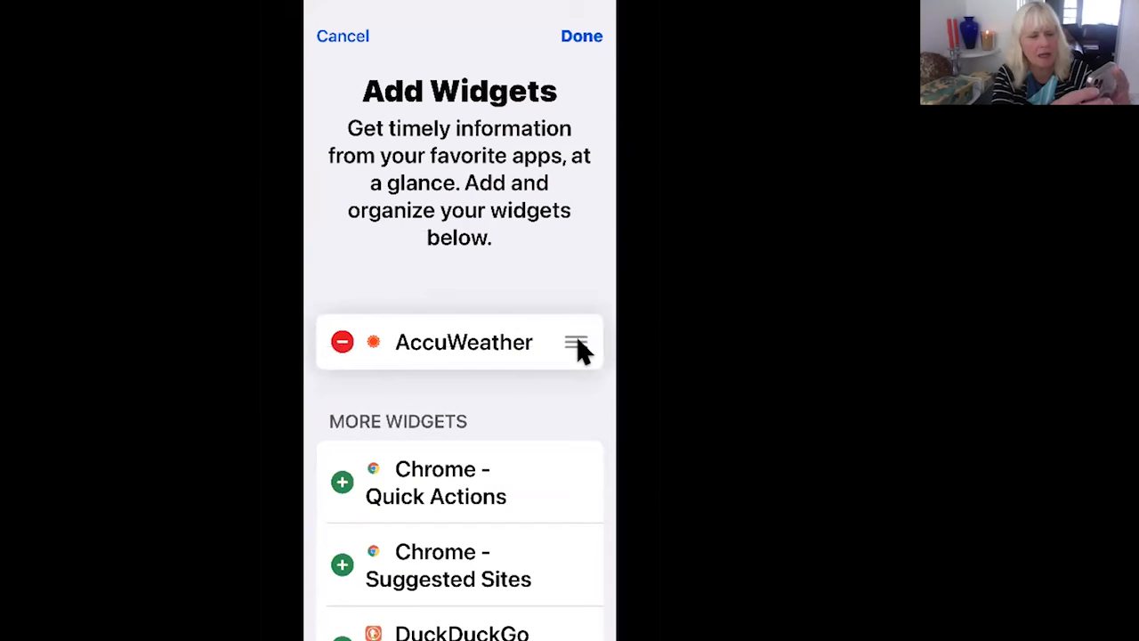
{"action": "mouse_move", "coordinate": [594, 213]}
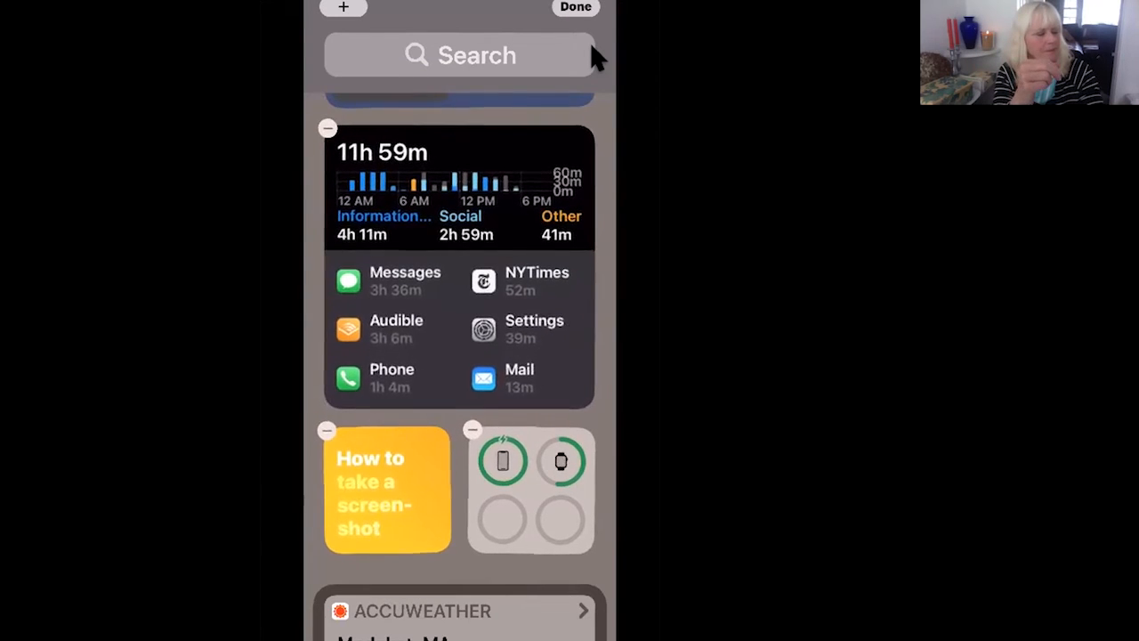
{"action": "scroll", "scroll_direction": "down", "scroll_amount": 3}
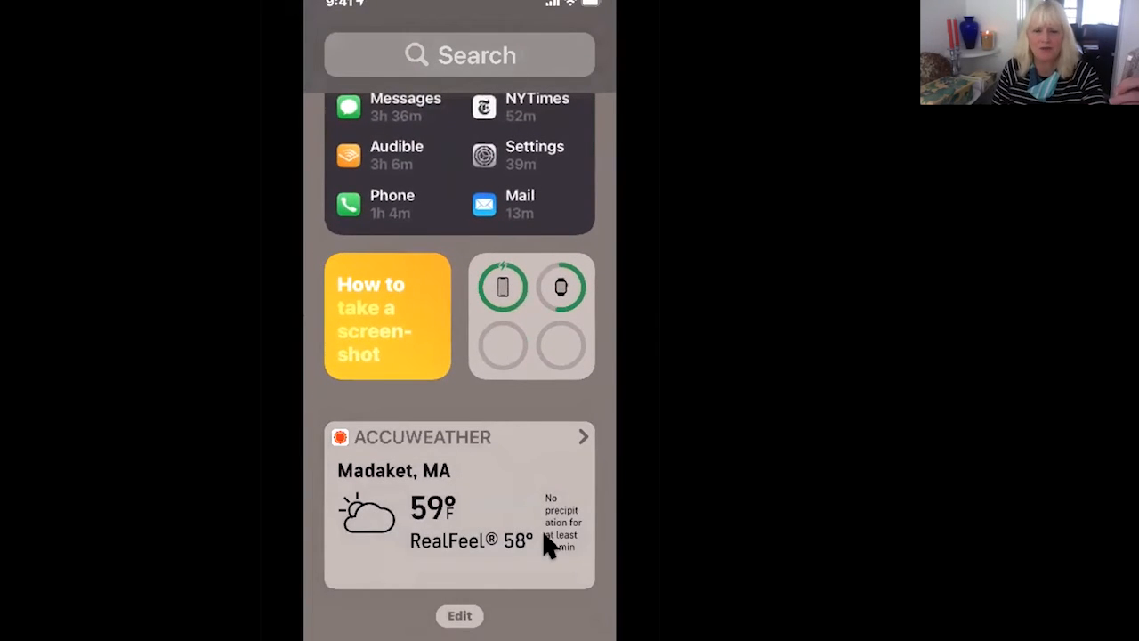
{"action": "mouse_move", "coordinate": [405, 592]}
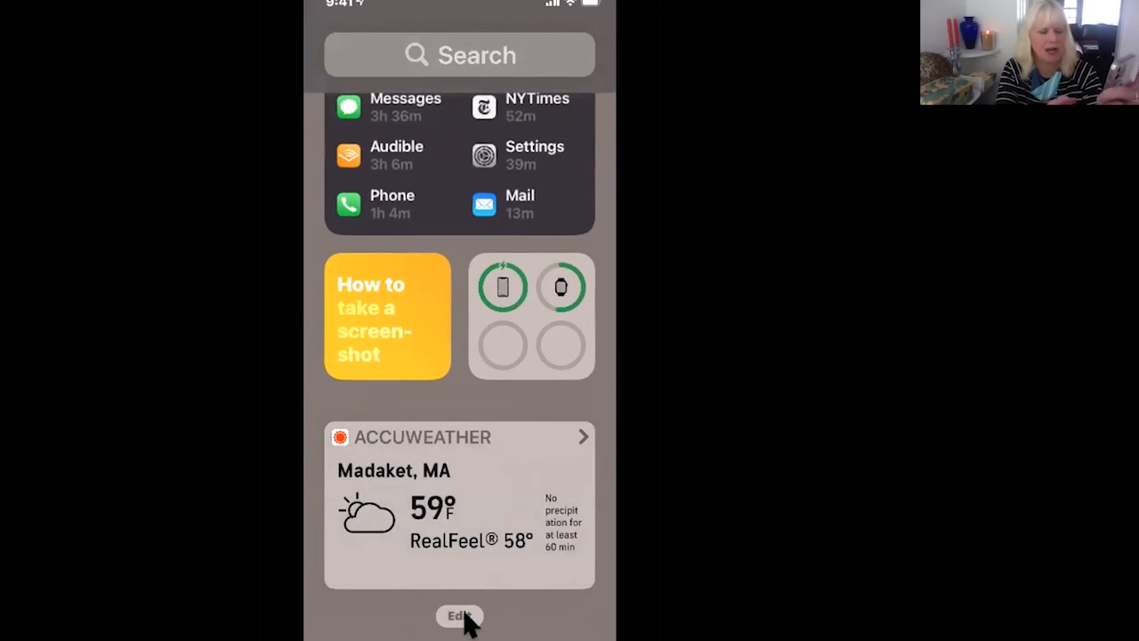
Confirm the widget list with AccuWeather kept and exit Today View editing.
{"action": "left_click", "coordinate": [460, 616]}
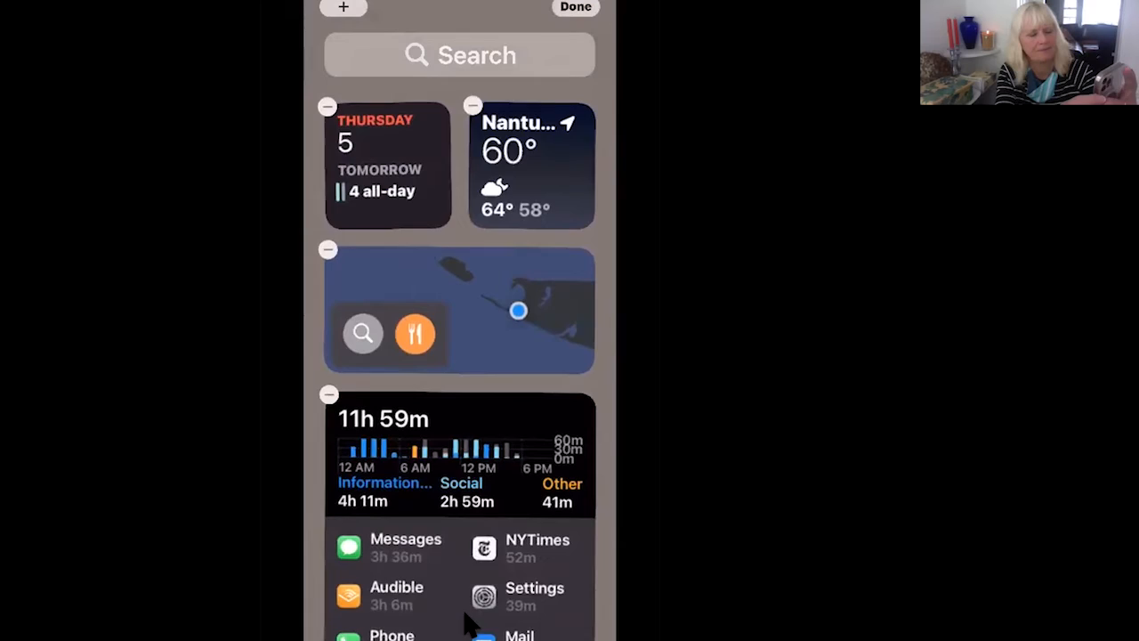
{"action": "scroll", "scroll_direction": "down", "scroll_amount": 3}
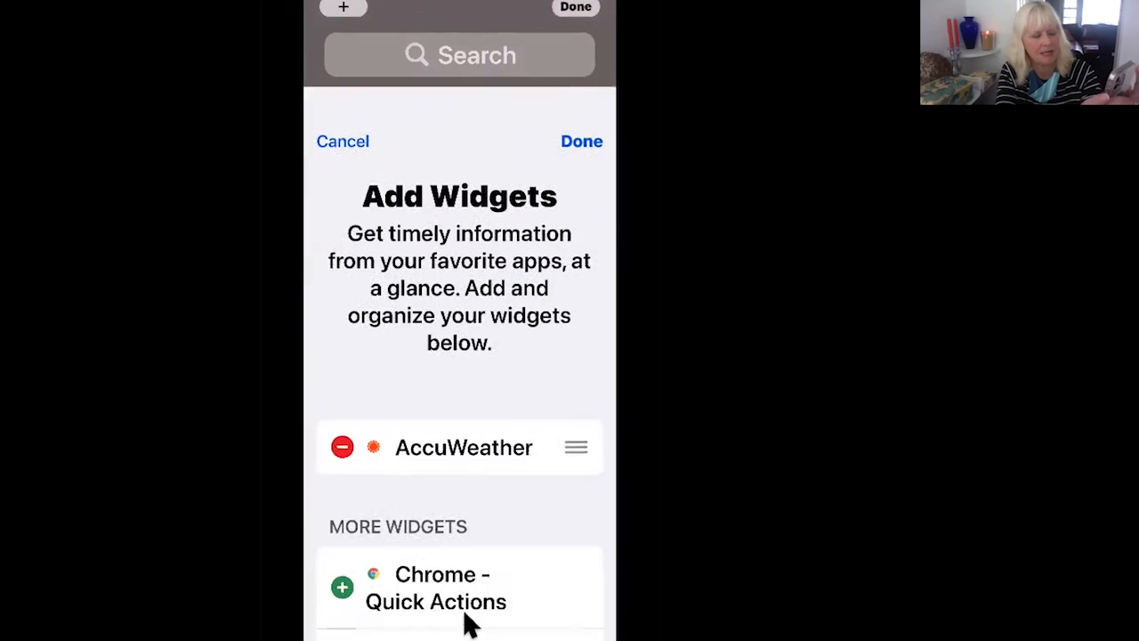
{"action": "scroll", "scroll_direction": "down", "scroll_amount": 3}
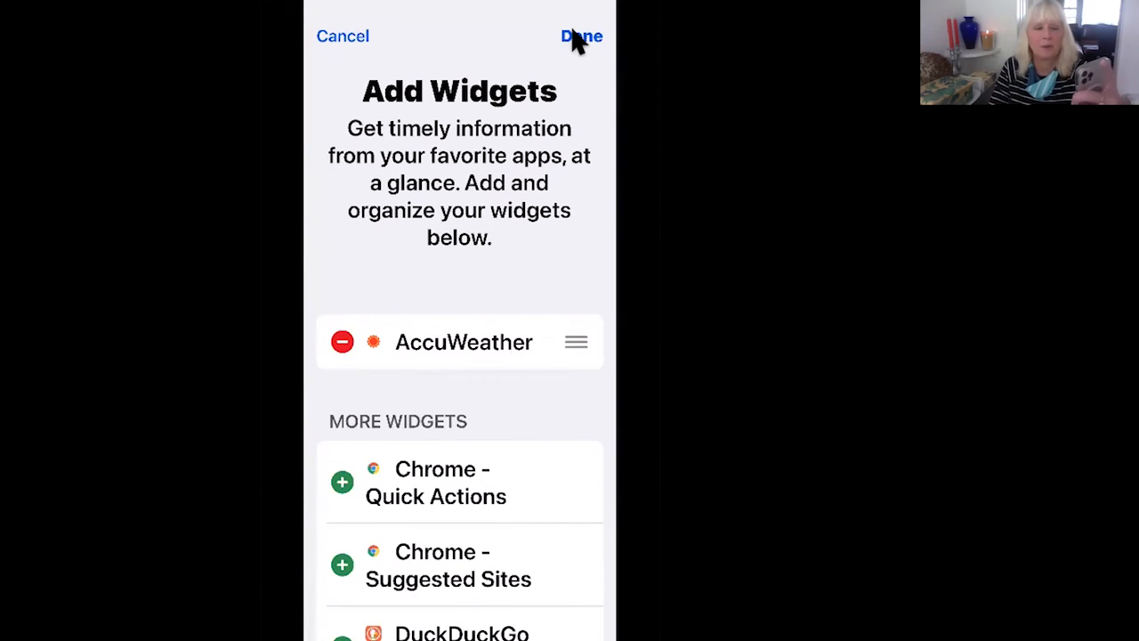
{"action": "left_click", "coordinate": [581, 36]}
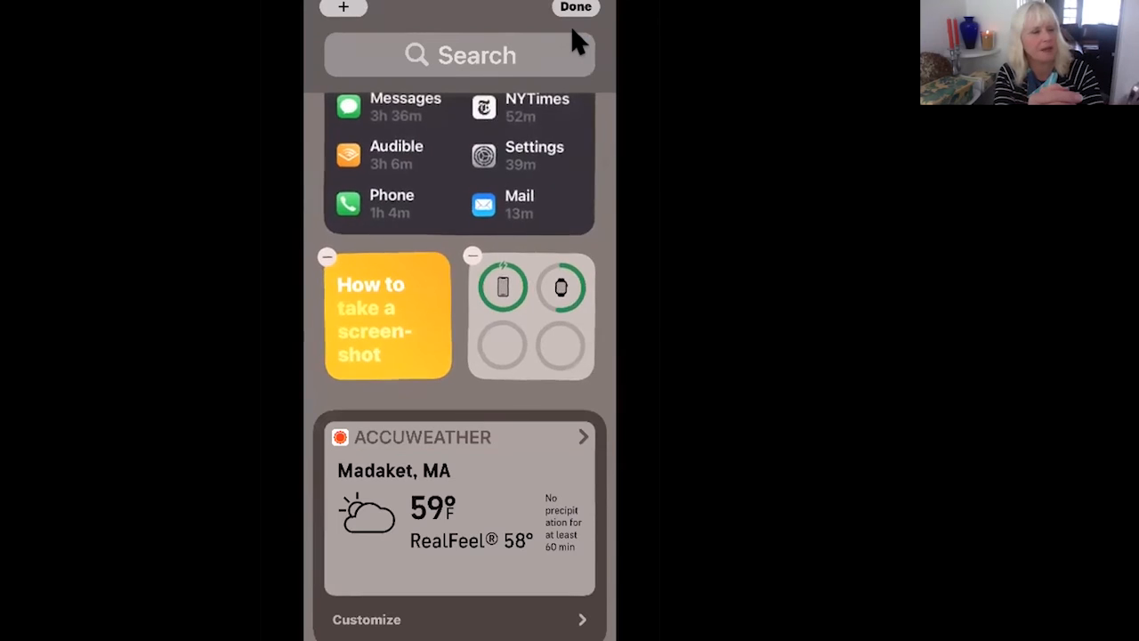
{"action": "left_click", "coordinate": [575, 8]}
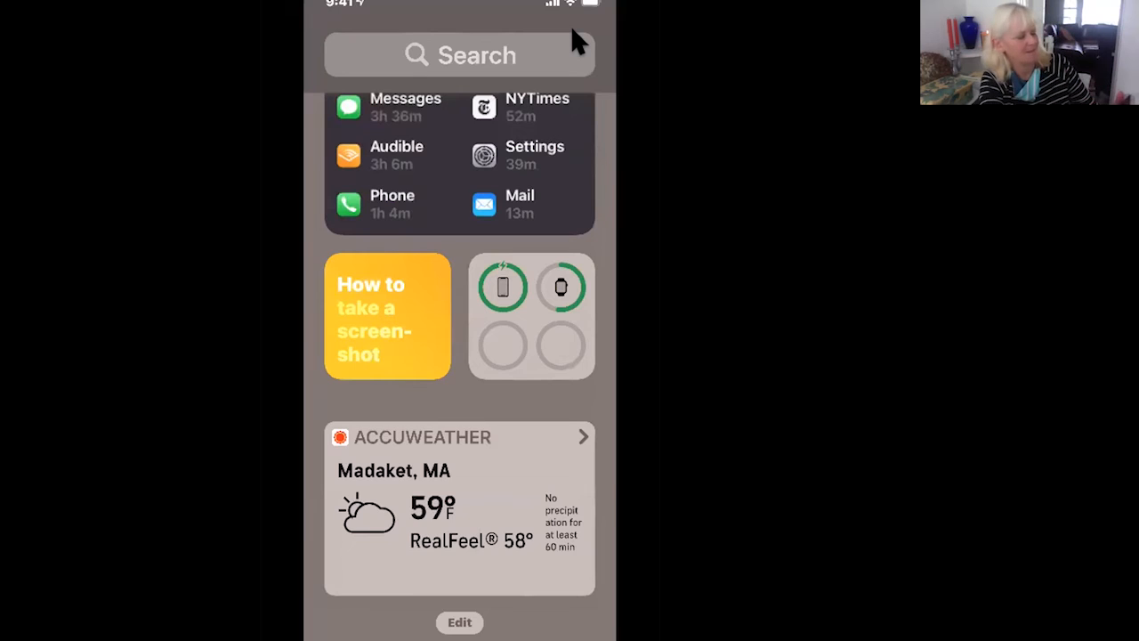
{"action": "scroll", "scroll_direction": "down", "scroll_amount": 3}
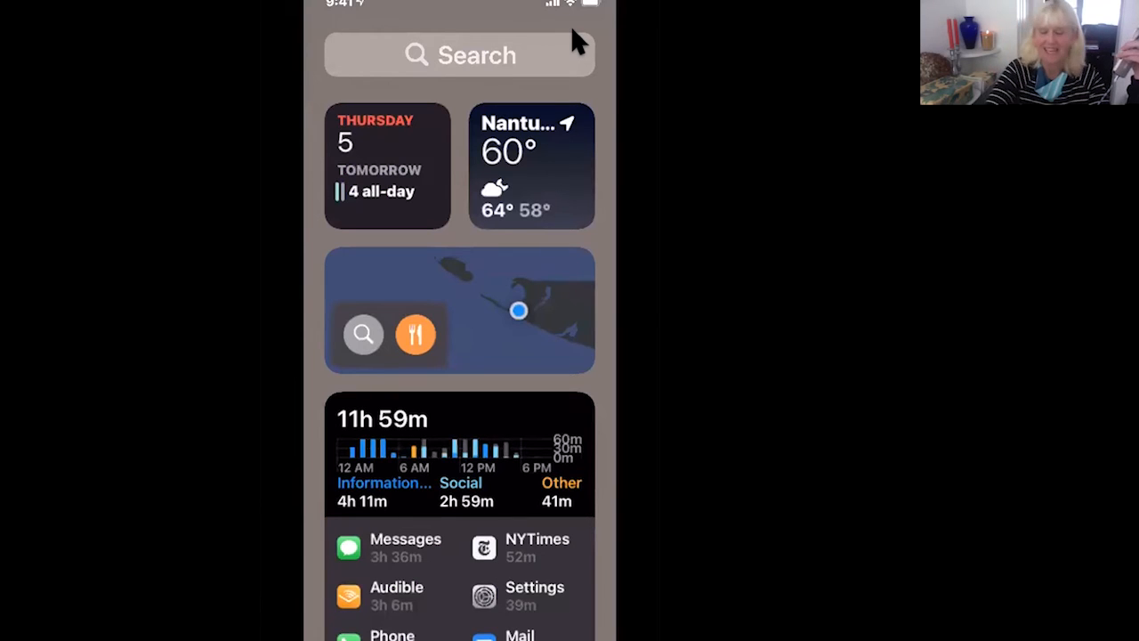
{"action": "mouse_move", "coordinate": [596, 40]}
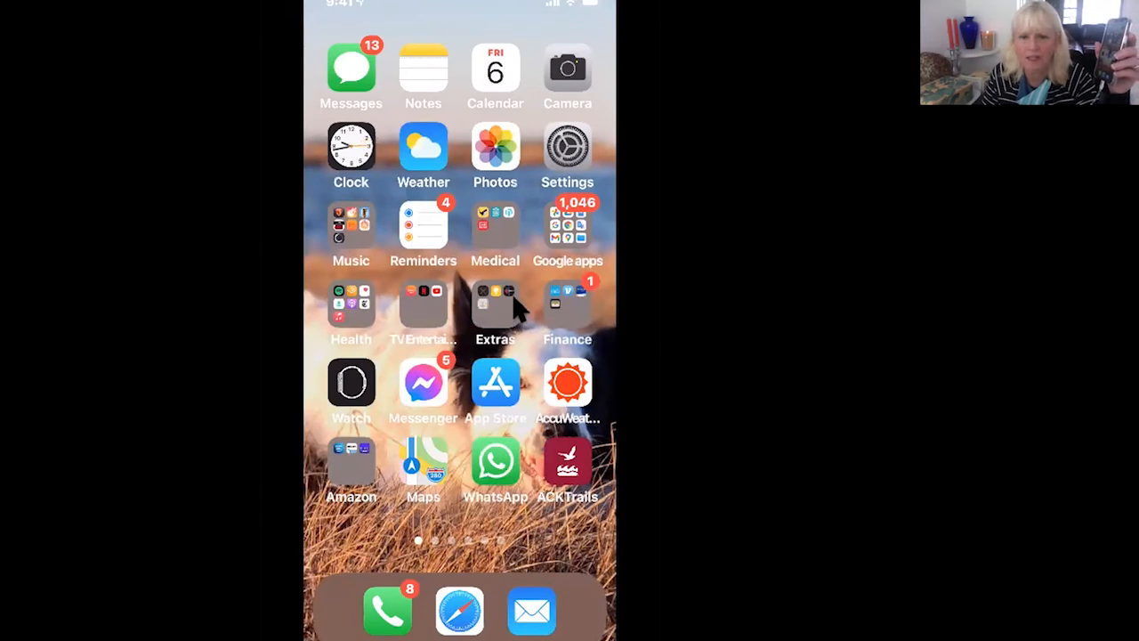
{"action": "mouse_move", "coordinate": [476, 298]}
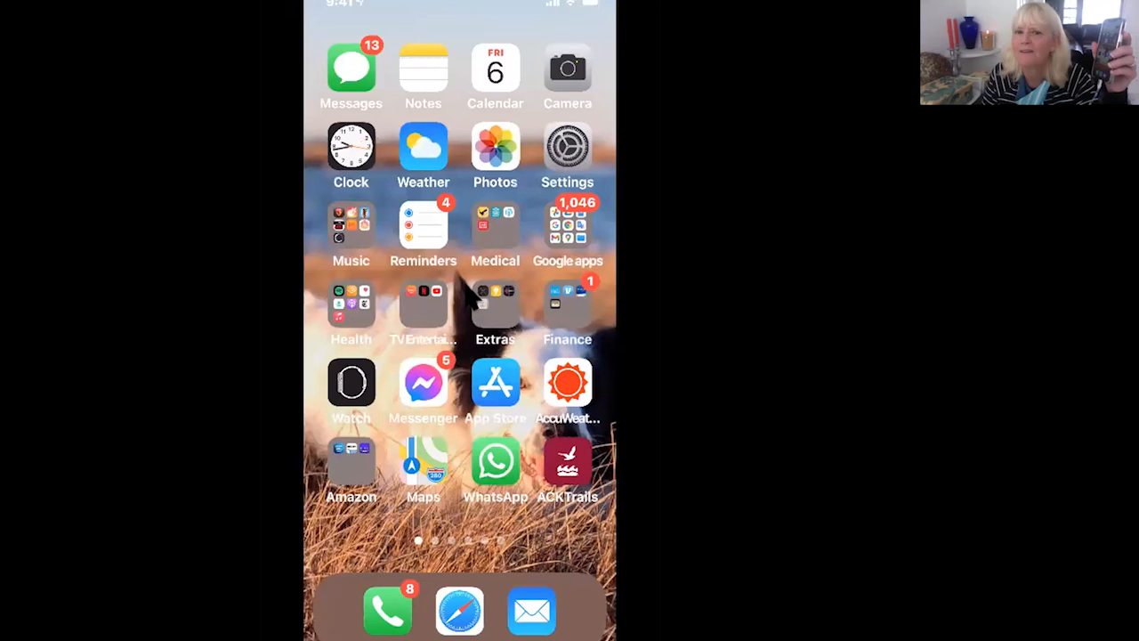
{"action": "mouse_move", "coordinate": [583, 223]}
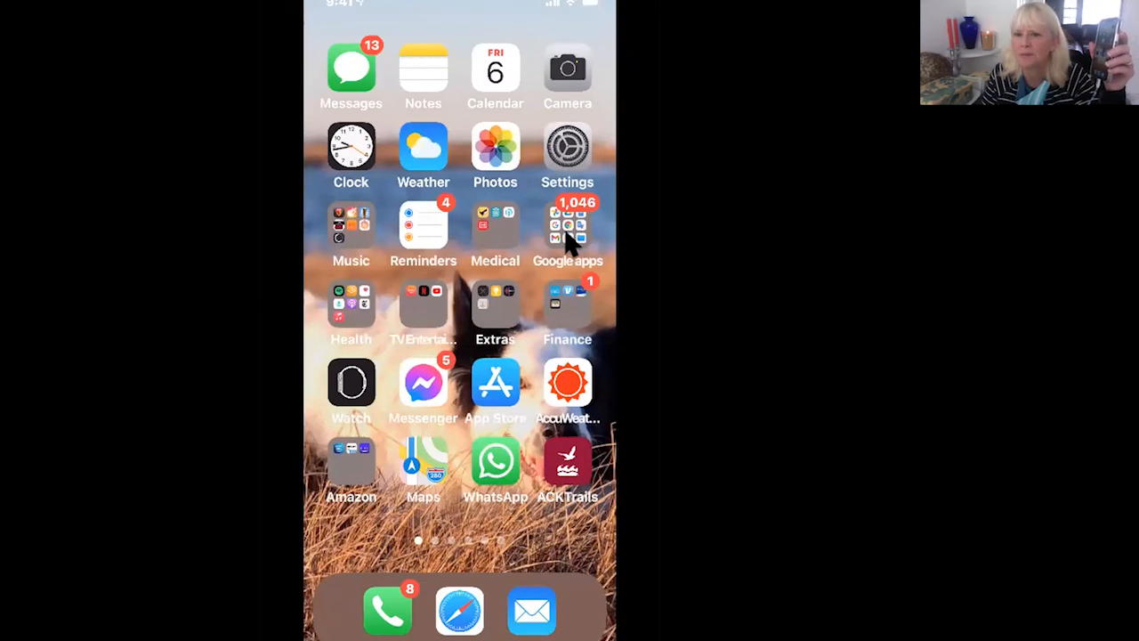
{"action": "mouse_move", "coordinate": [574, 231]}
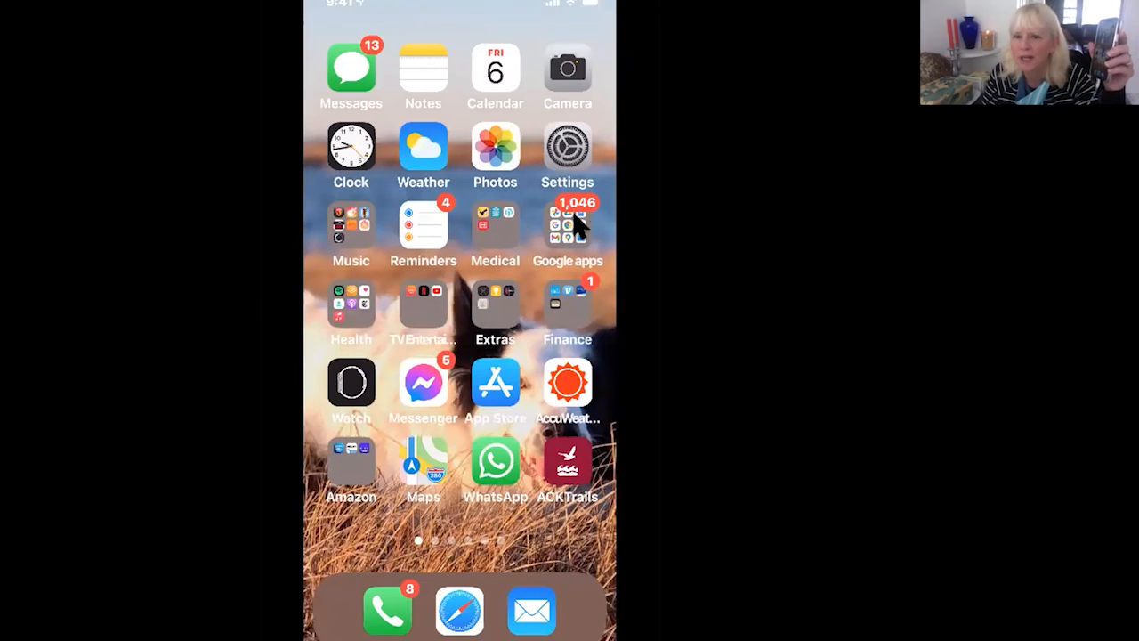
Open the Google apps folder showing Photos, Drive, Docs, Chrome, Gmail and Maps.
{"action": "left_click", "coordinate": [567, 230]}
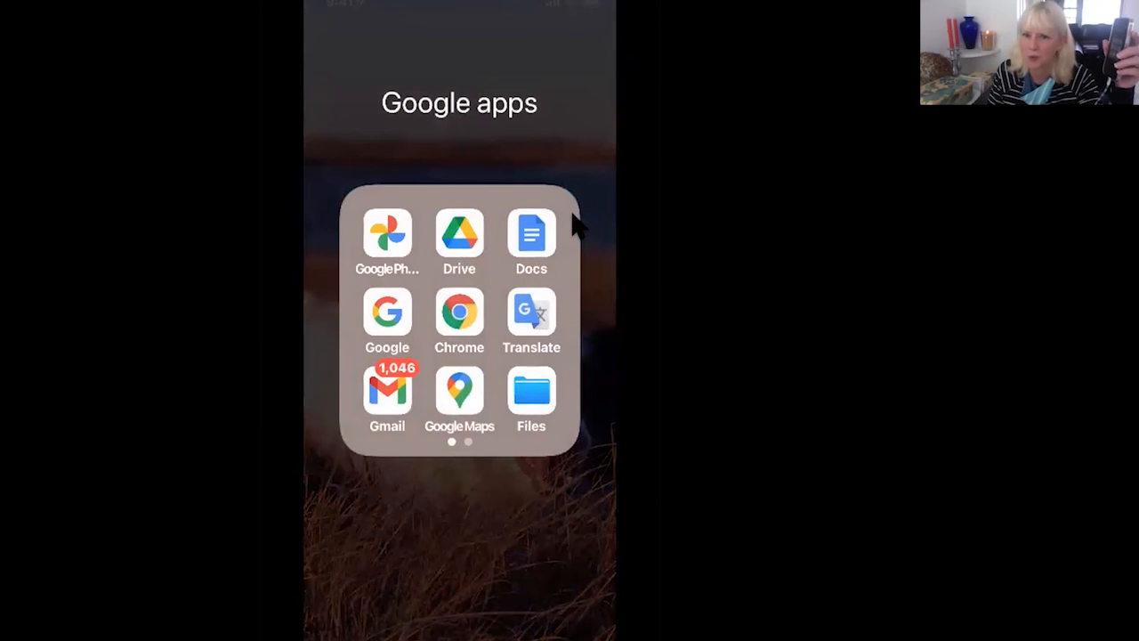
{"action": "mouse_move", "coordinate": [472, 254]}
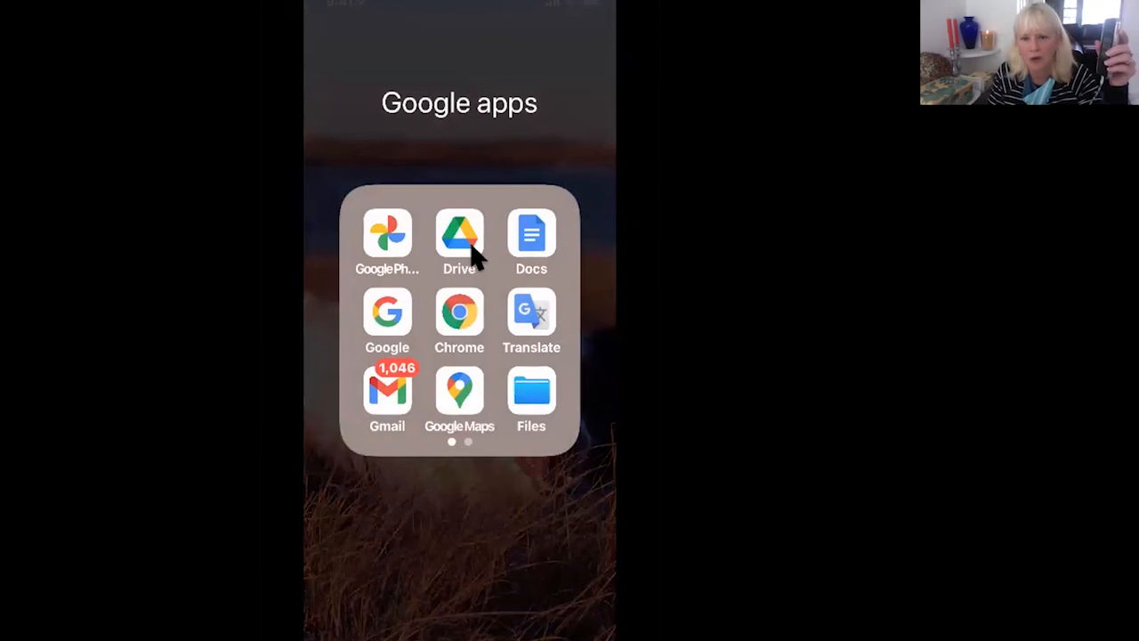
{"action": "mouse_move", "coordinate": [418, 311]}
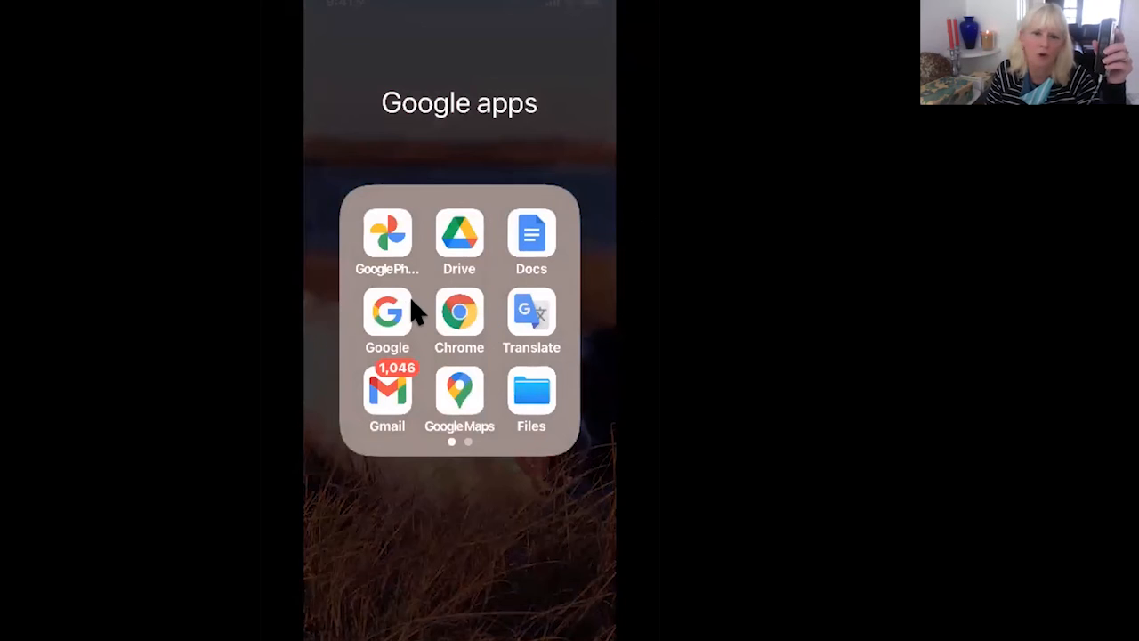
{"action": "mouse_move", "coordinate": [507, 387]}
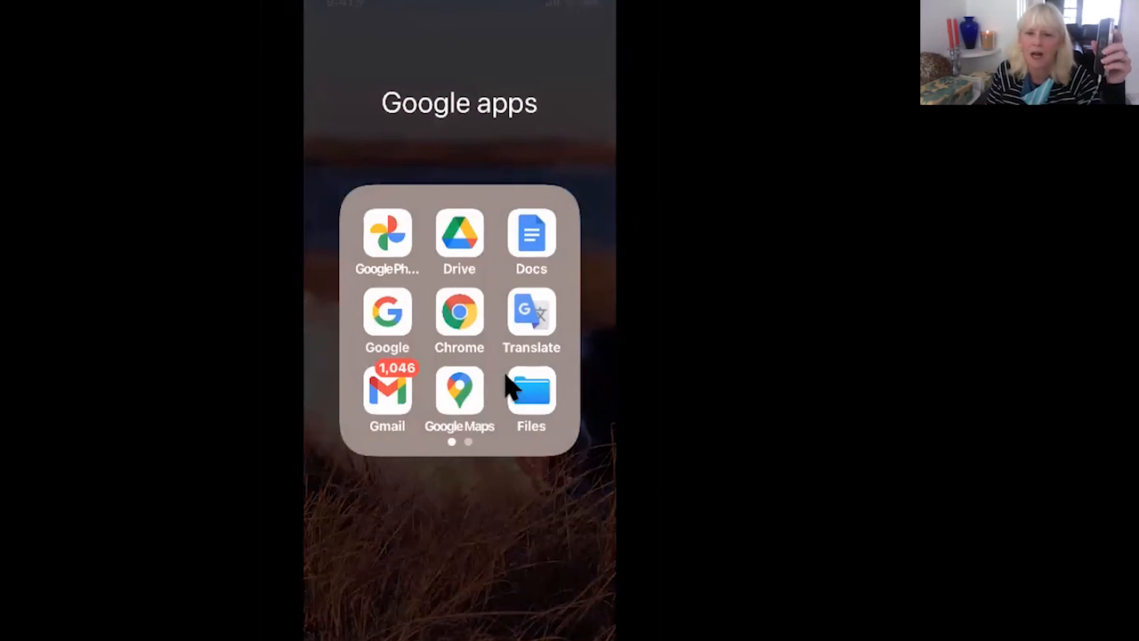
{"action": "mouse_move", "coordinate": [498, 298]}
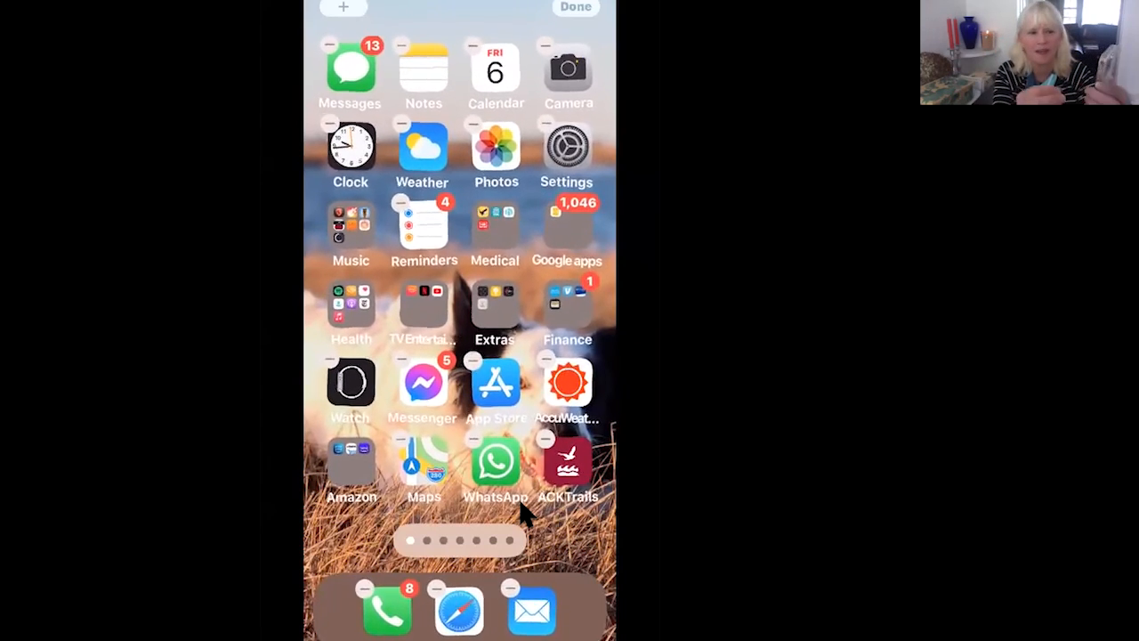
Exit icon jiggle mode and swipe right back to Today View.
{"action": "left_click", "coordinate": [576, 7]}
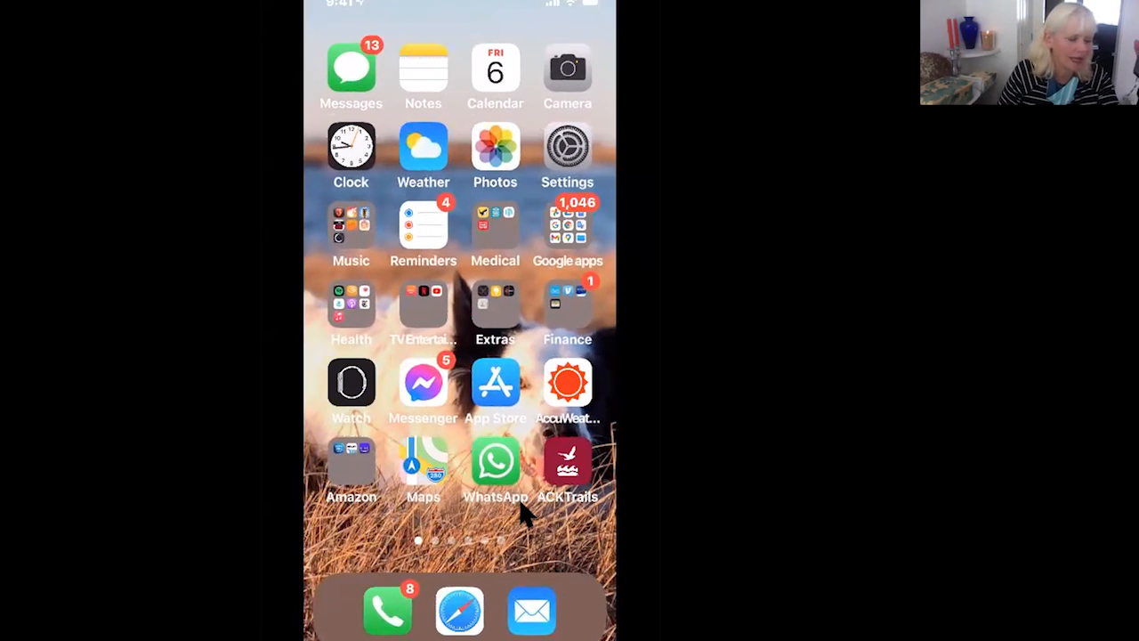
{"action": "scroll", "scroll_direction": "right", "scroll_amount": 3}
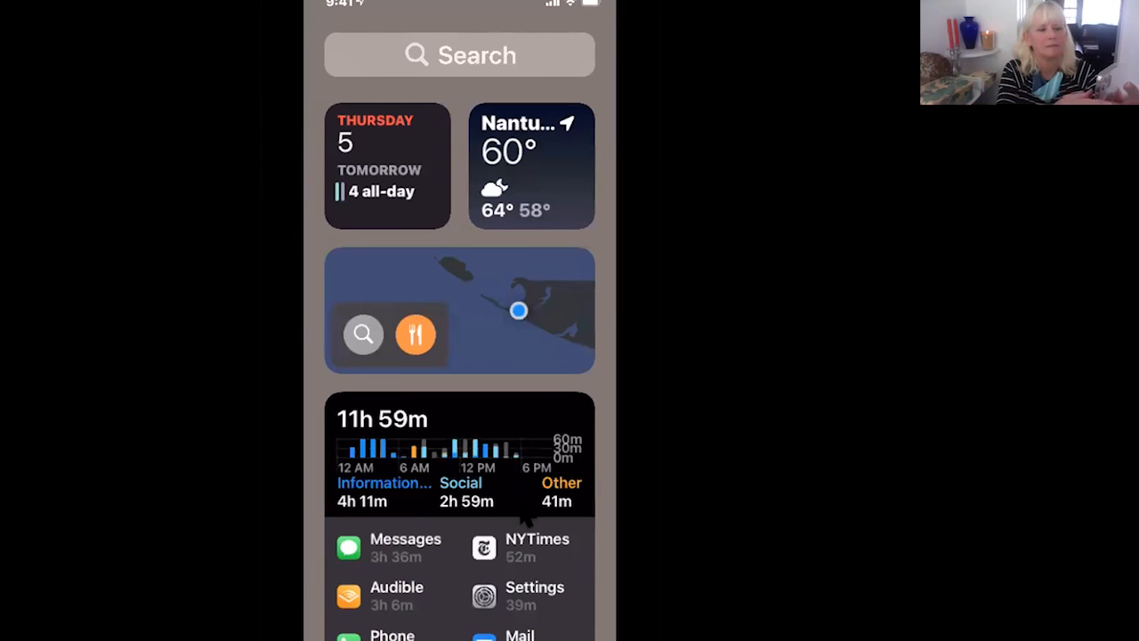
{"action": "left_click", "coordinate": [459, 55]}
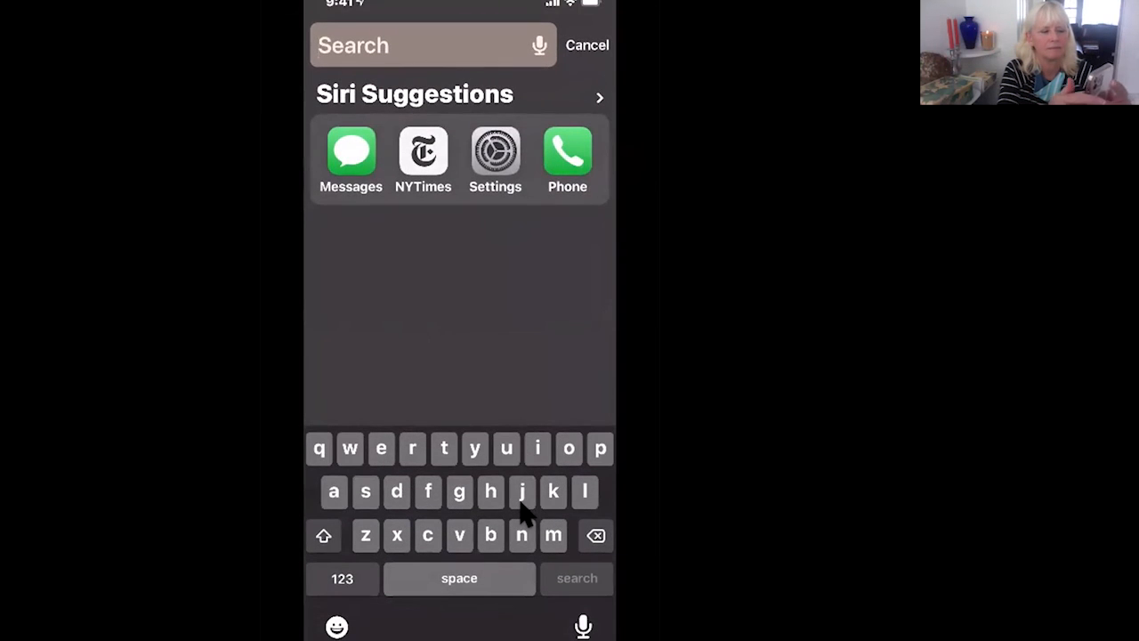
{"action": "left_click", "coordinate": [587, 46]}
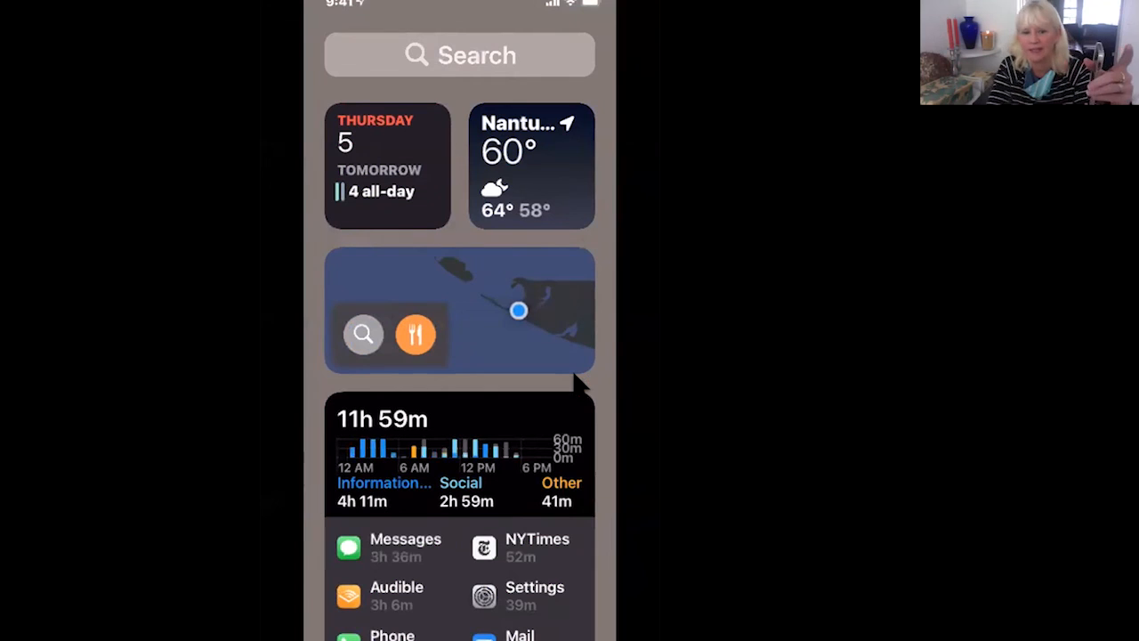
{"action": "mouse_move", "coordinate": [511, 547]}
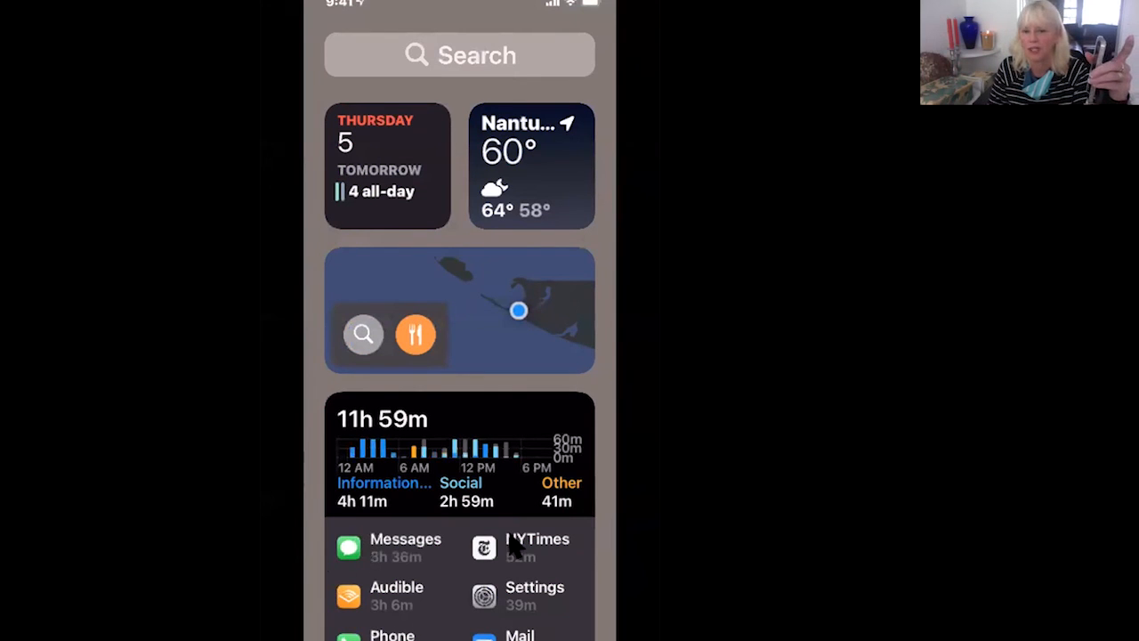